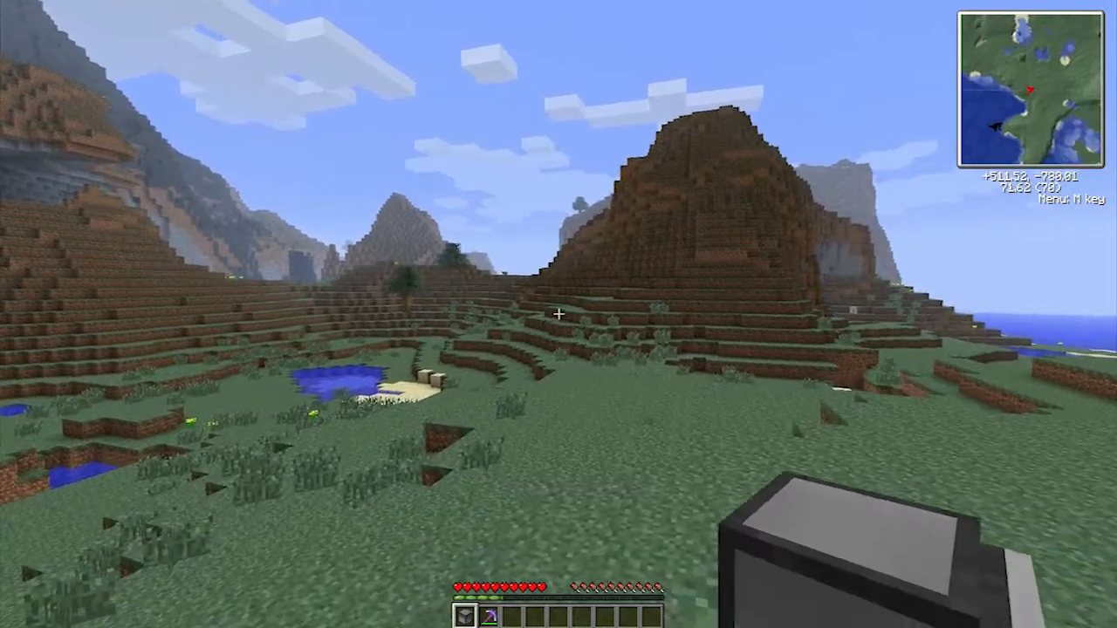
mouse_move(558, 314)
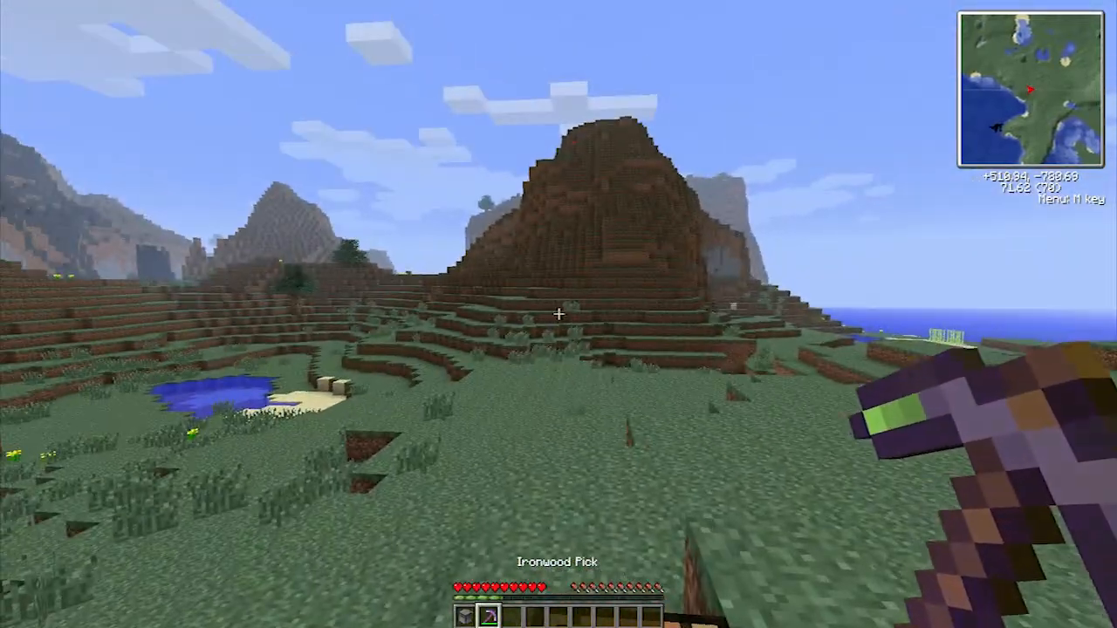
mouse_move(559, 315)
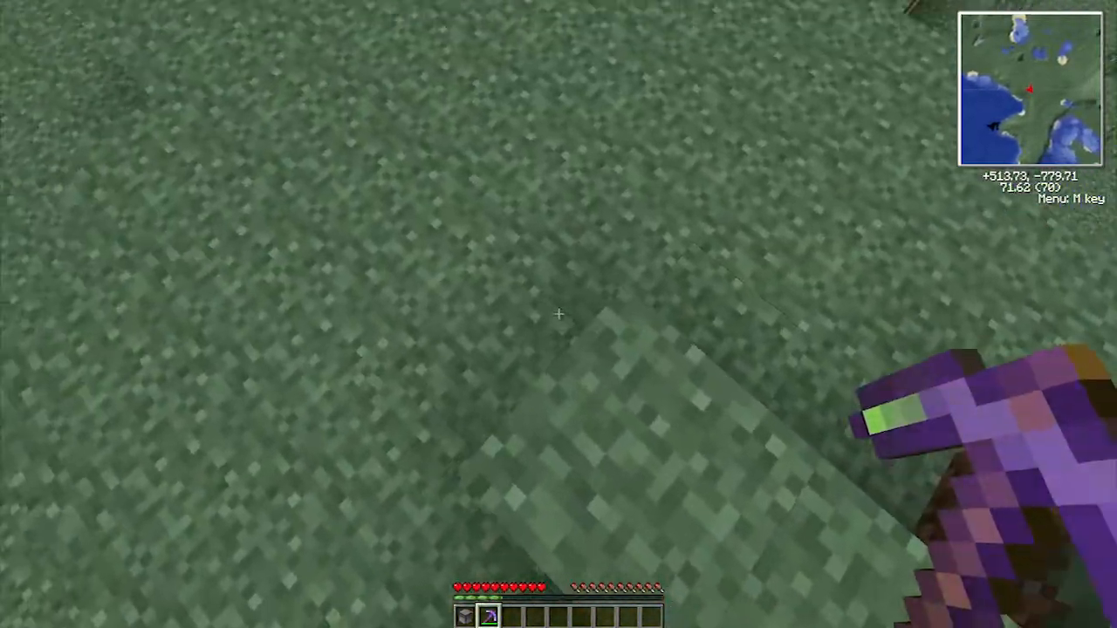
Place a crafting table on the grassy ledge, view its crafting grid, and close it
click(558, 314)
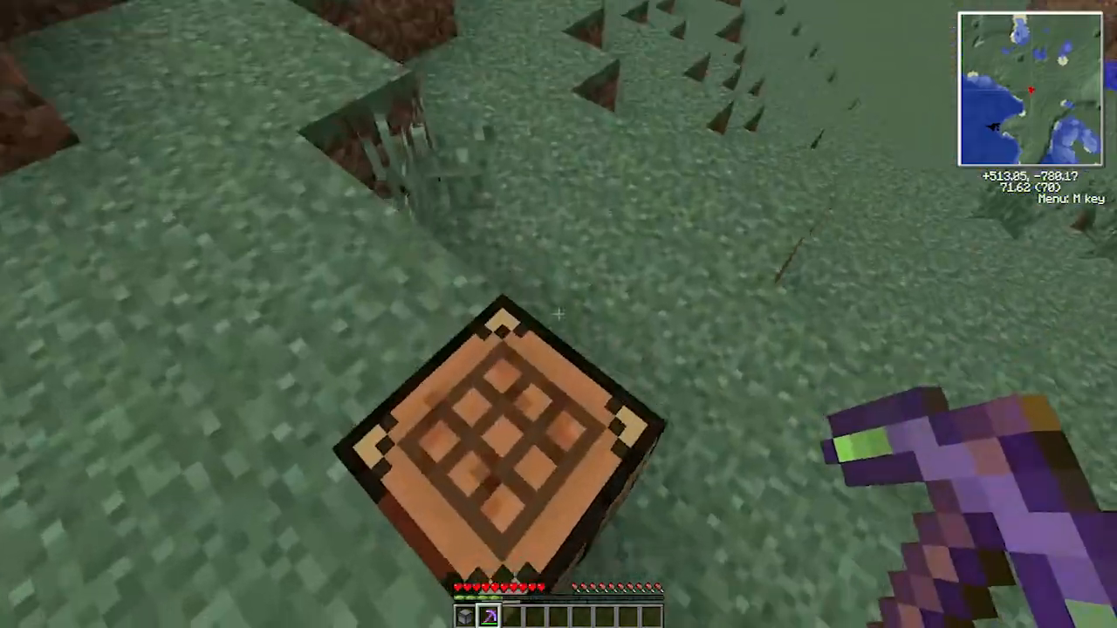
right_click(489, 427)
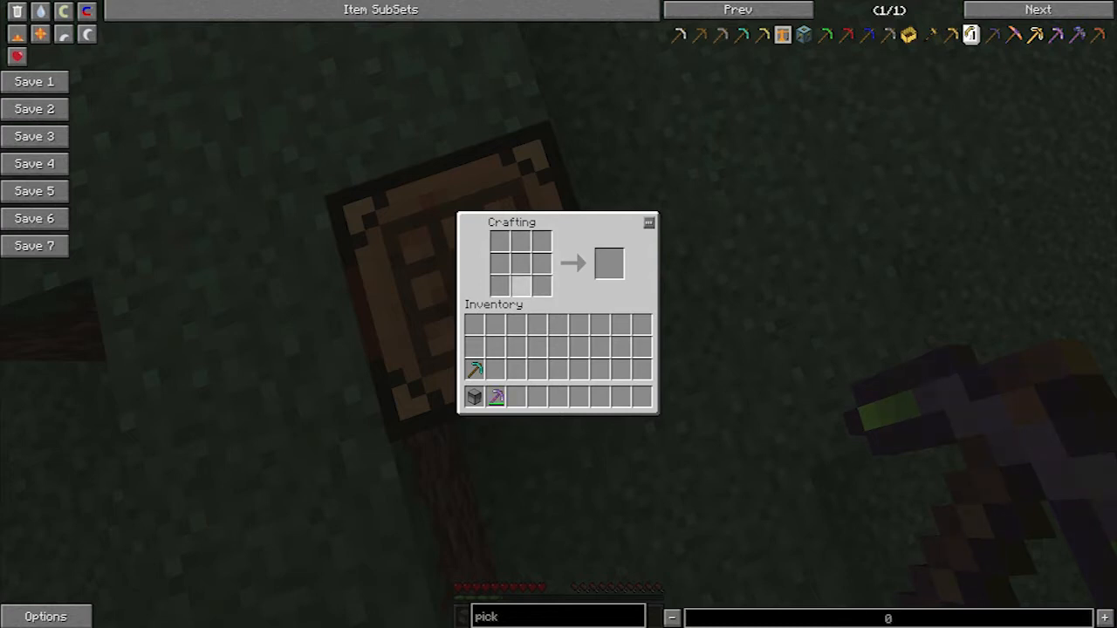
key(Escape)
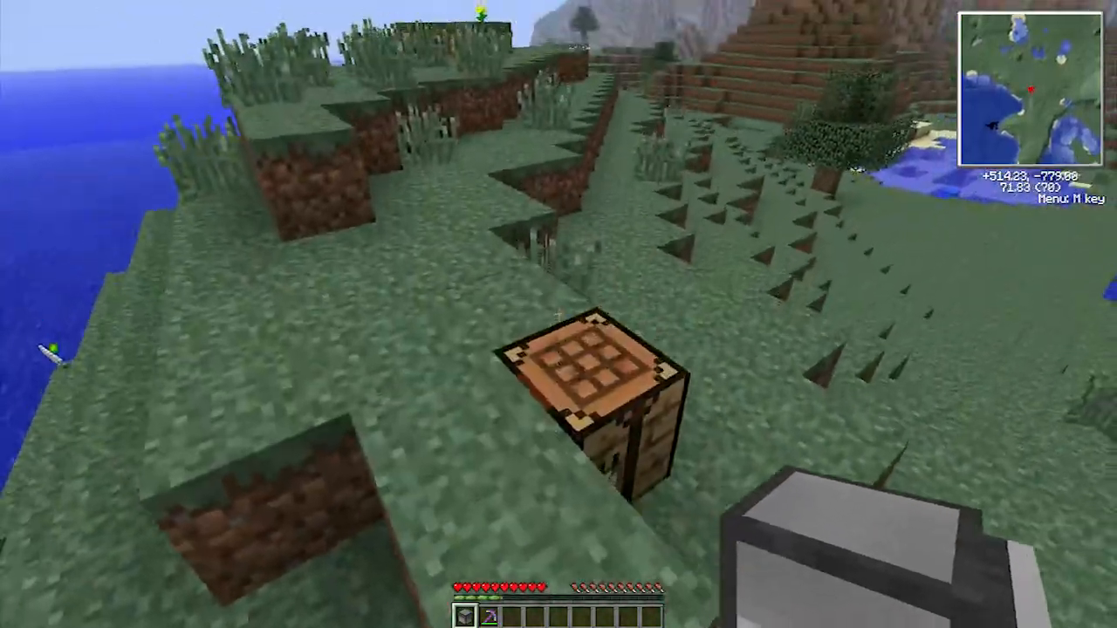
mouse_move(558, 314)
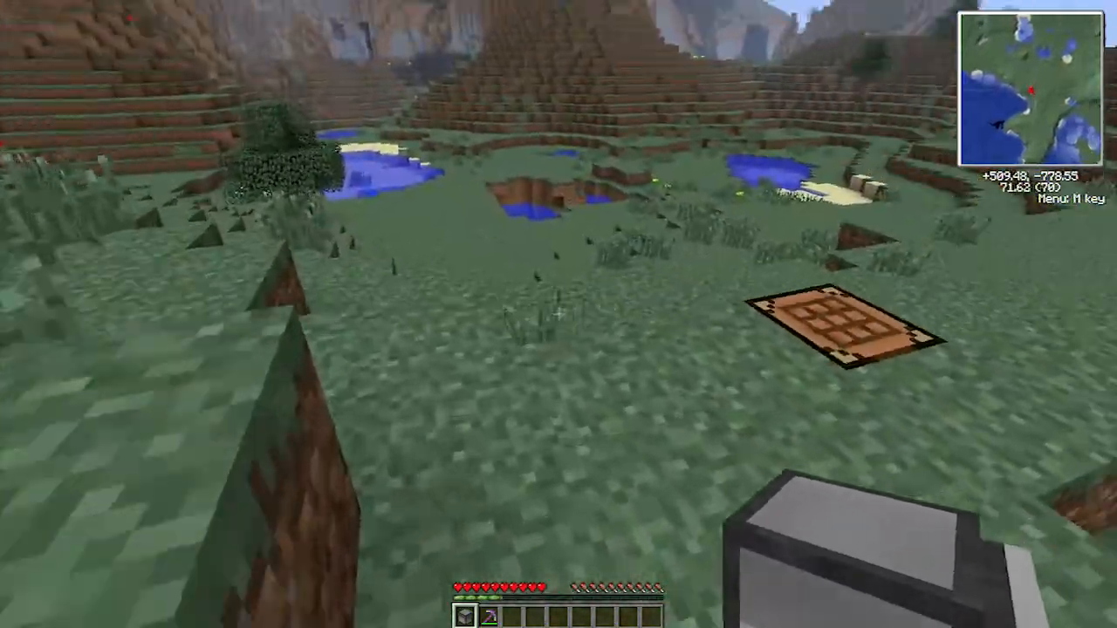
mouse_move(558, 315)
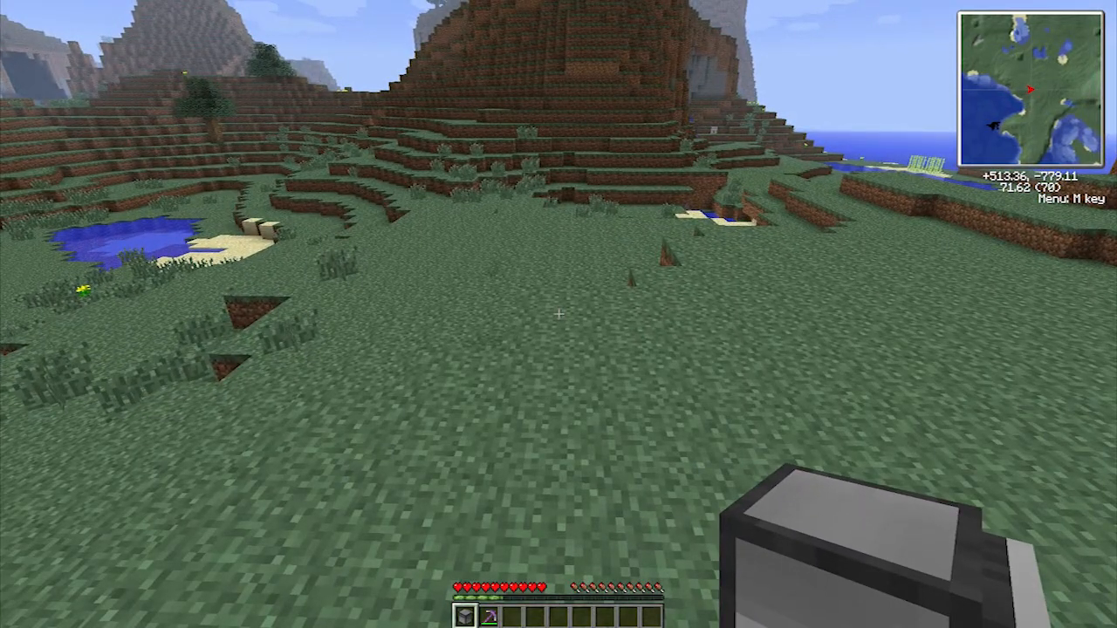
mouse_move(559, 315)
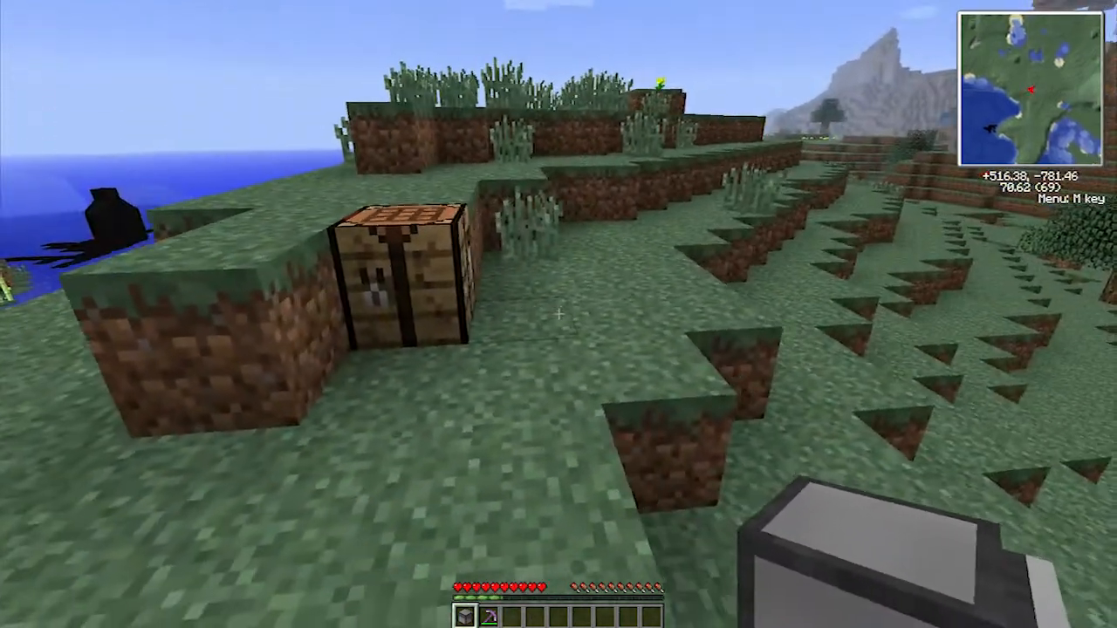
mouse_move(558, 315)
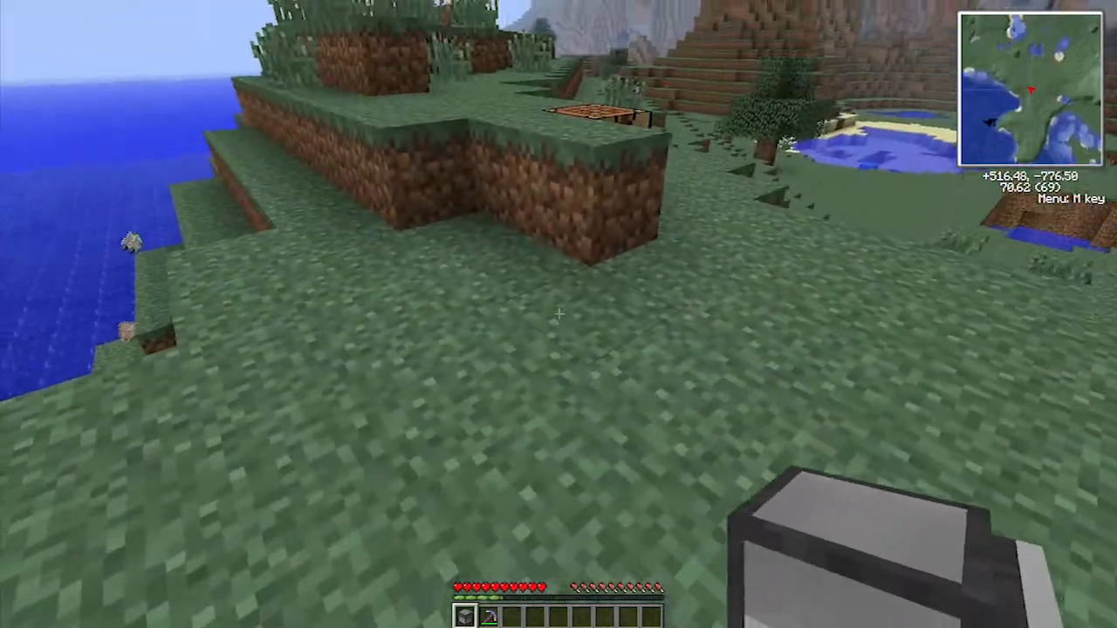
mouse_move(559, 314)
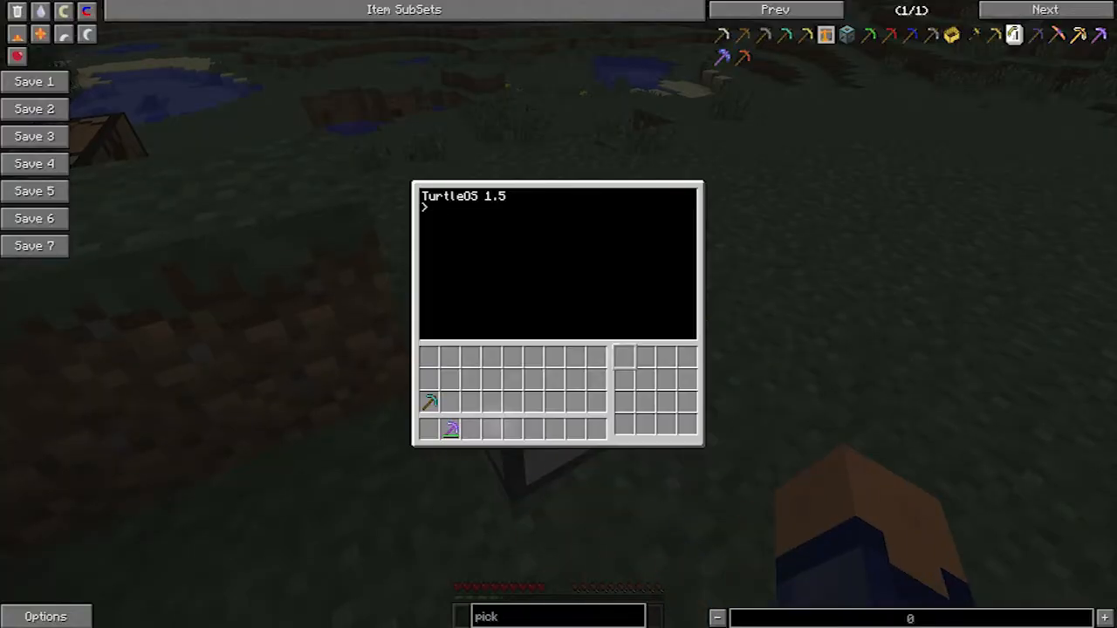
Run help in the turtle's TurtleOS shell, page through it, and clear the screen
key(Escape)
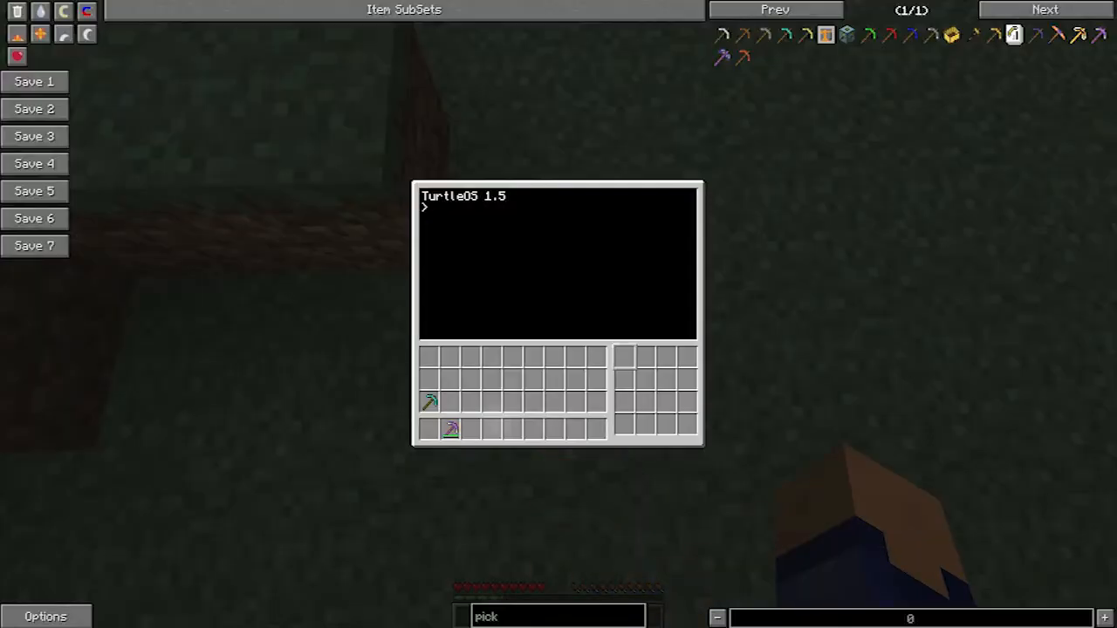
text(shell)
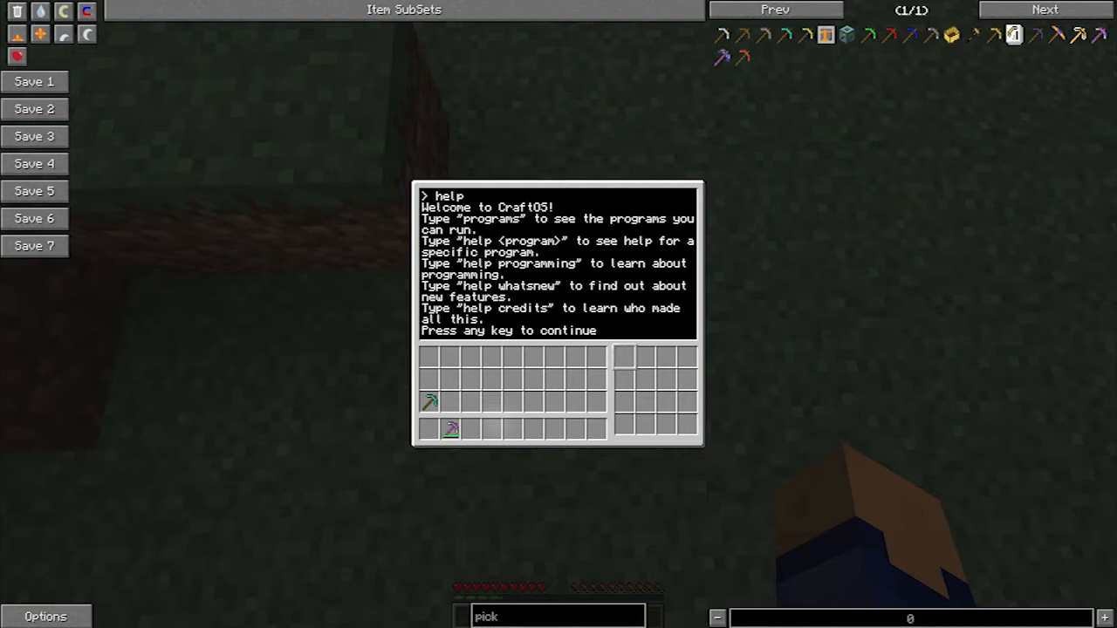
key(space)
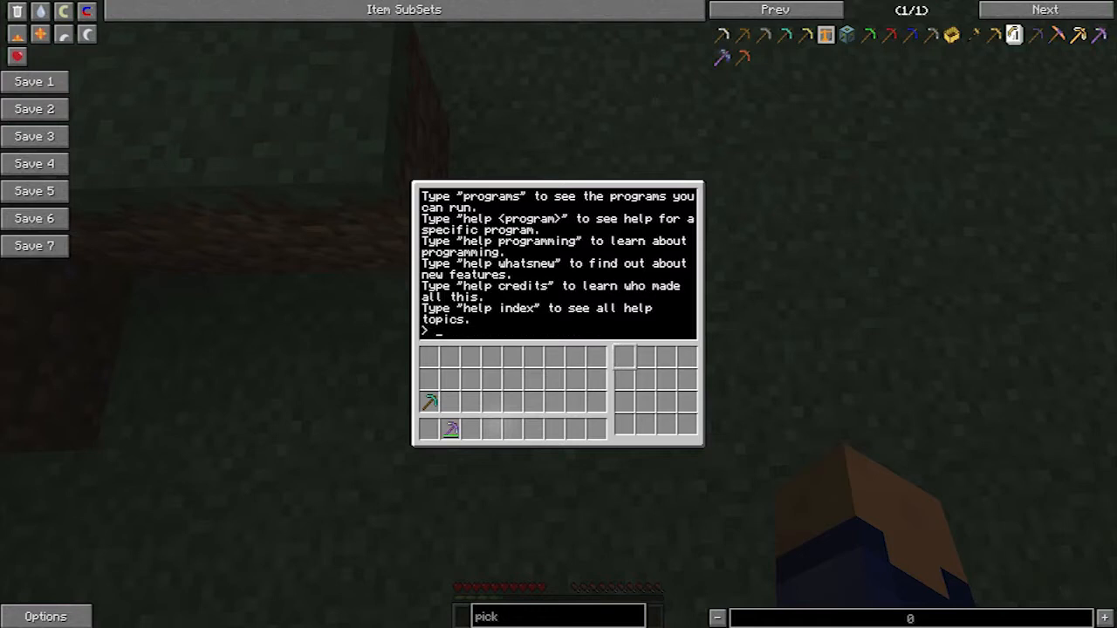
text(cl)
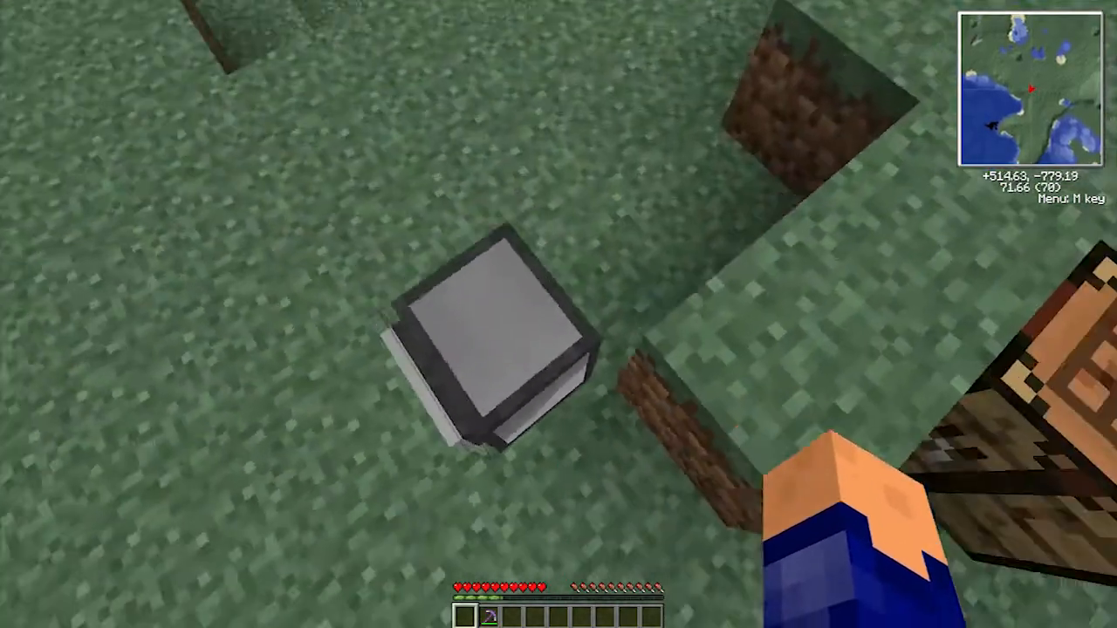
mouse_move(558, 314)
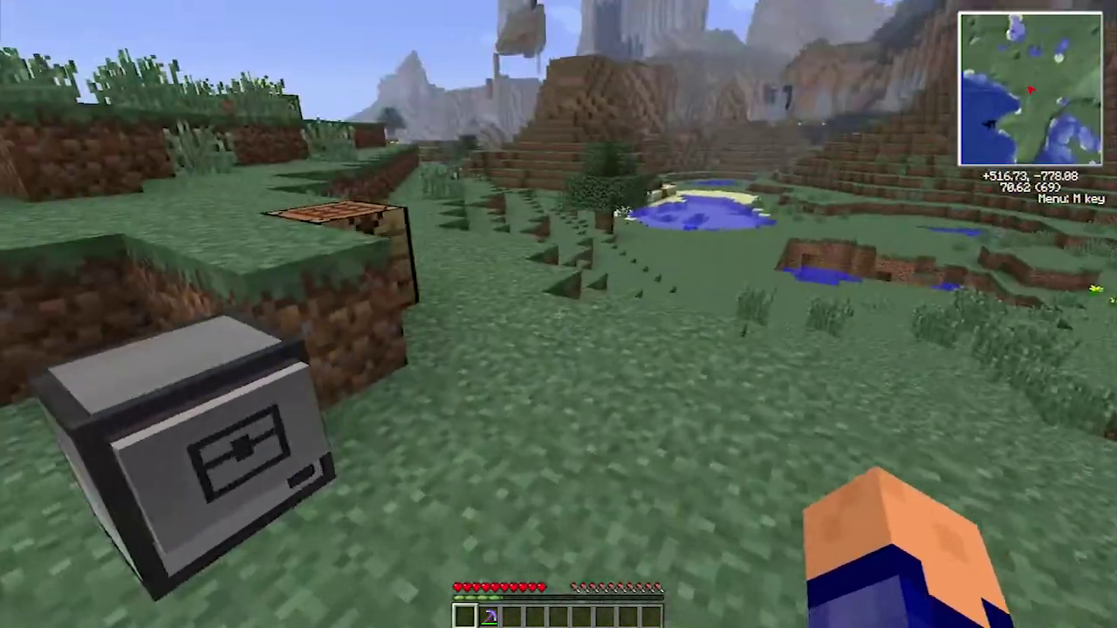
mouse_move(558, 315)
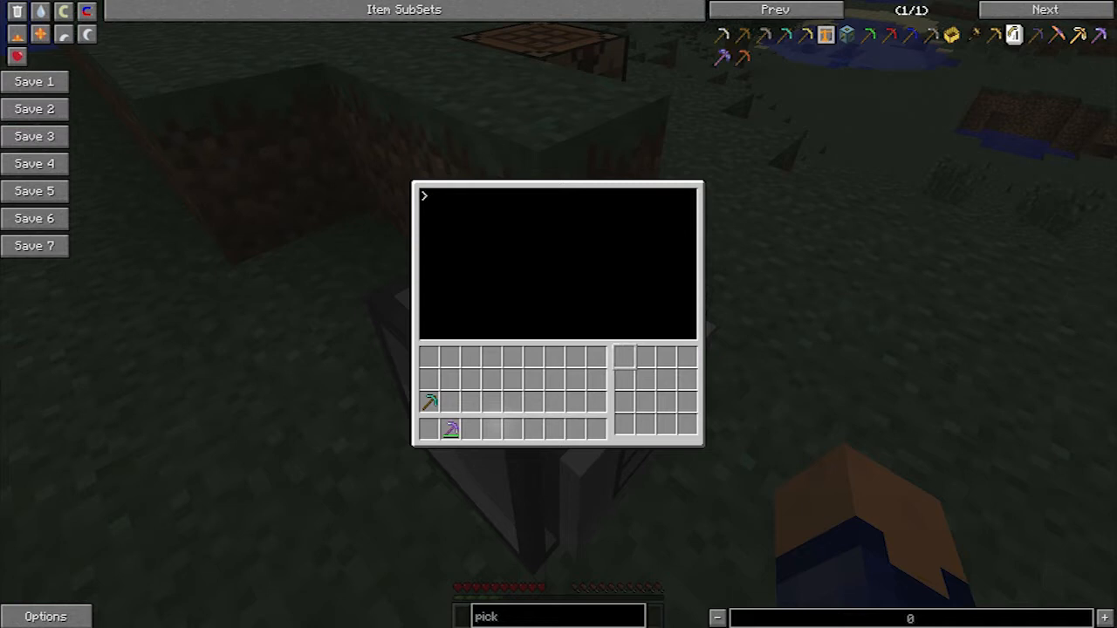
List the turtle's root, rom and rom/programs directories with dir, then run shutdown
click(559, 262)
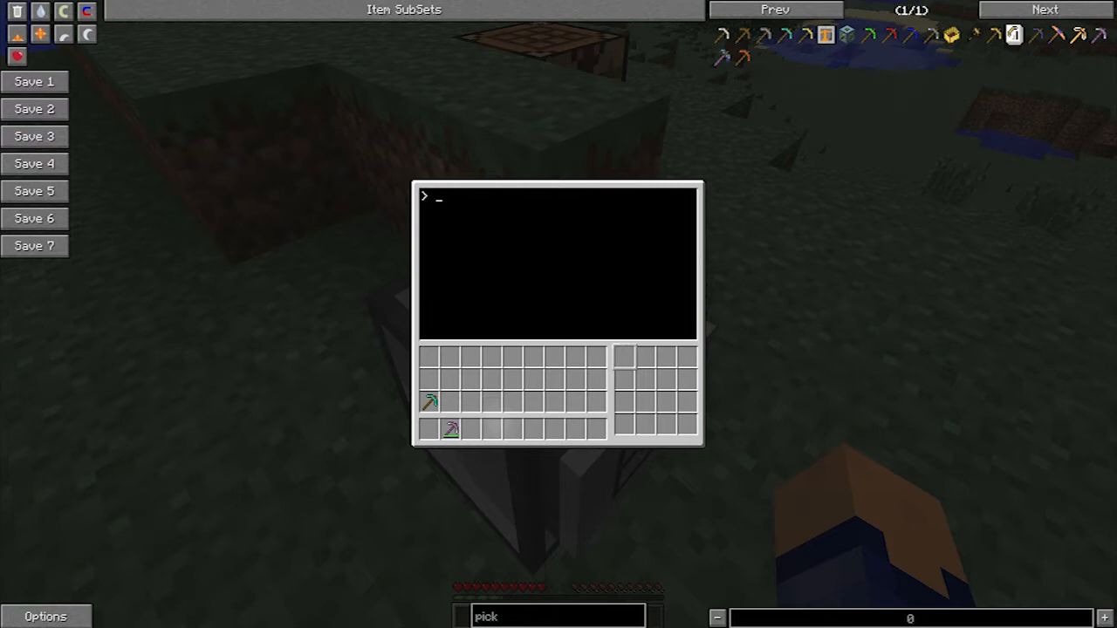
text(dir)
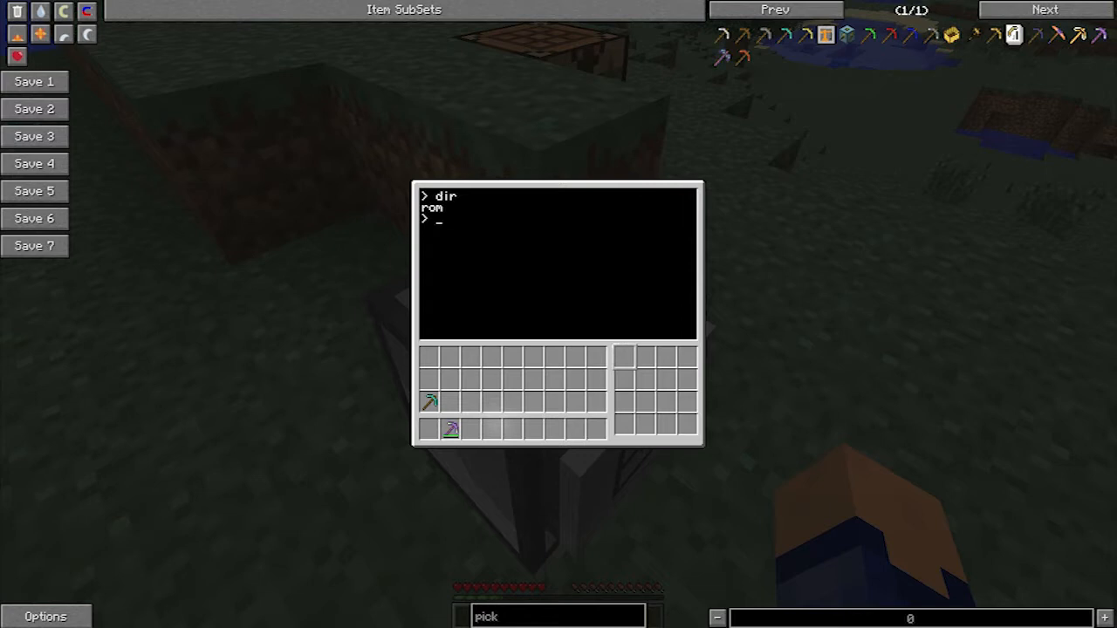
text(cd rom)
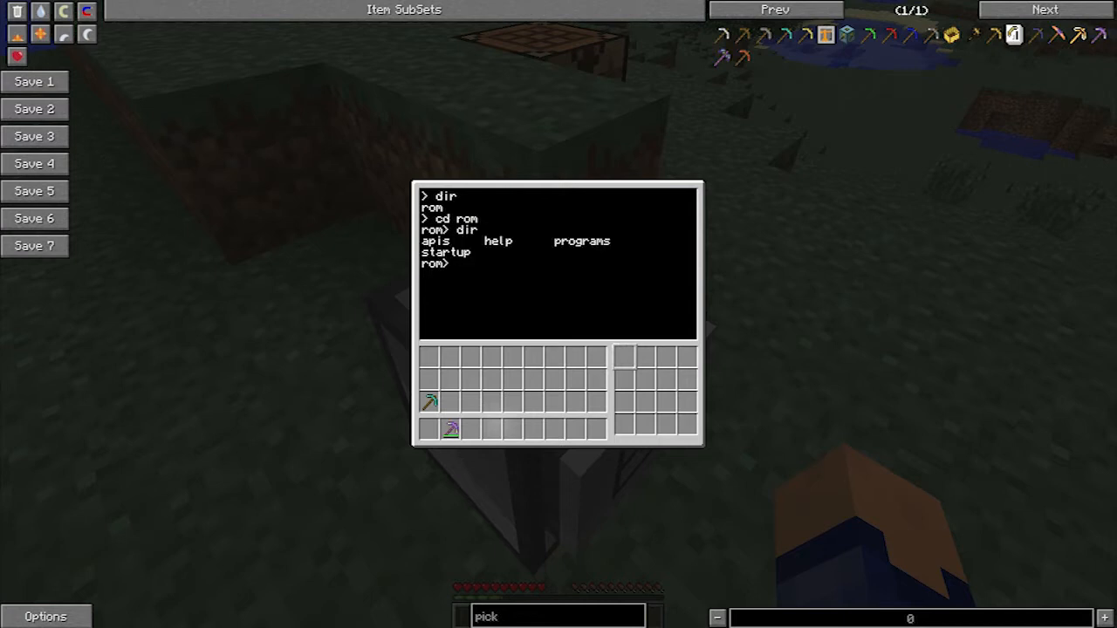
text(cd program)
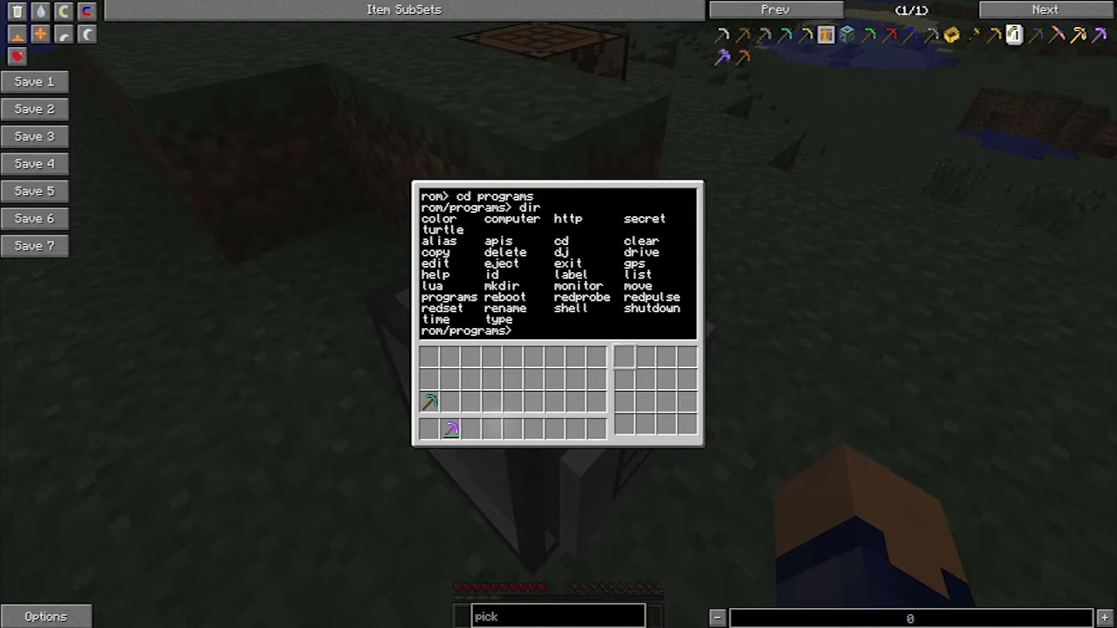
text(shutdo)
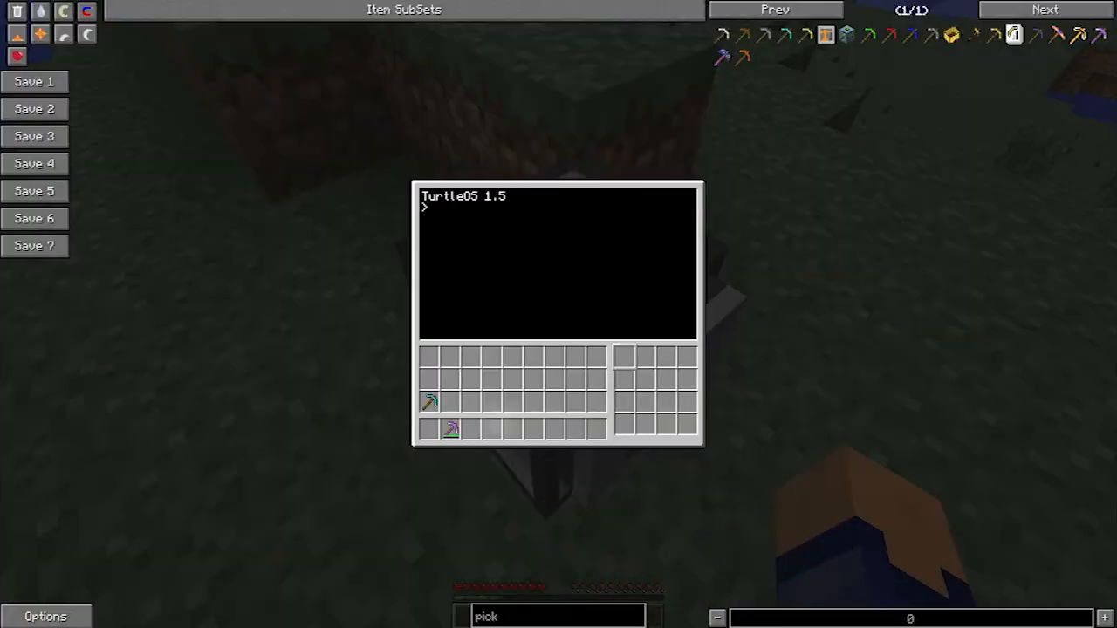
Change into the rom directory and back up to the root
text(cd r)
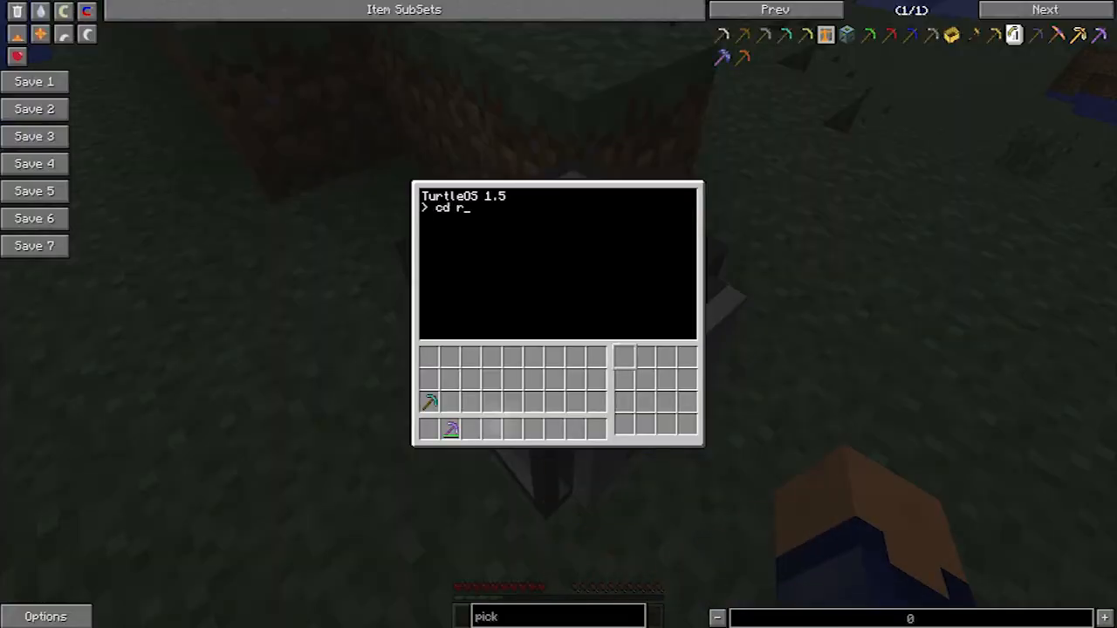
key(Return)
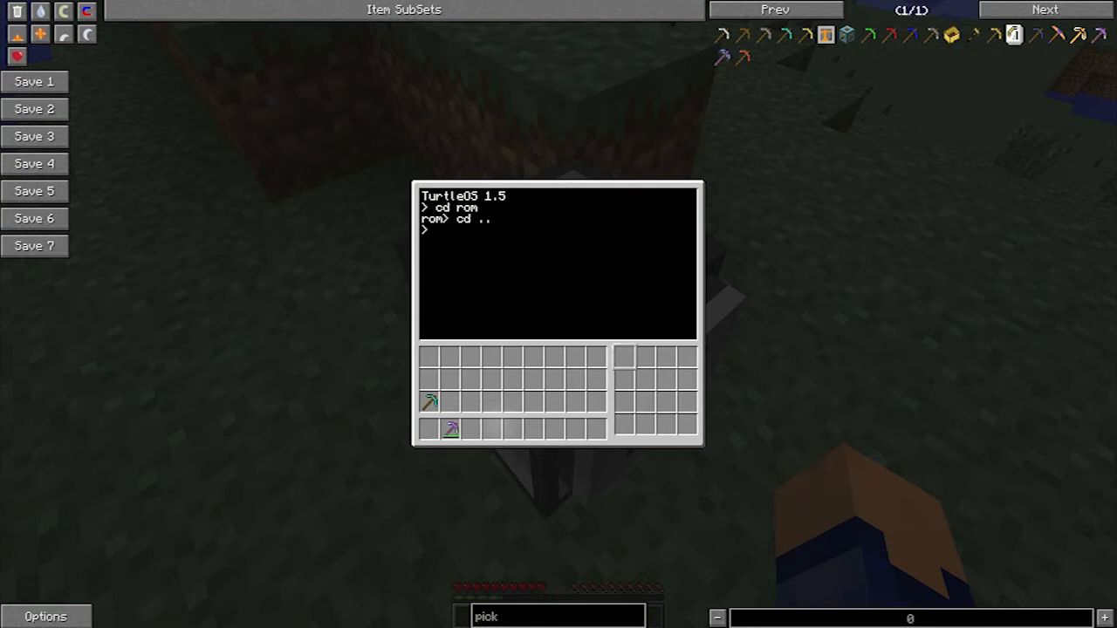
key(Return)
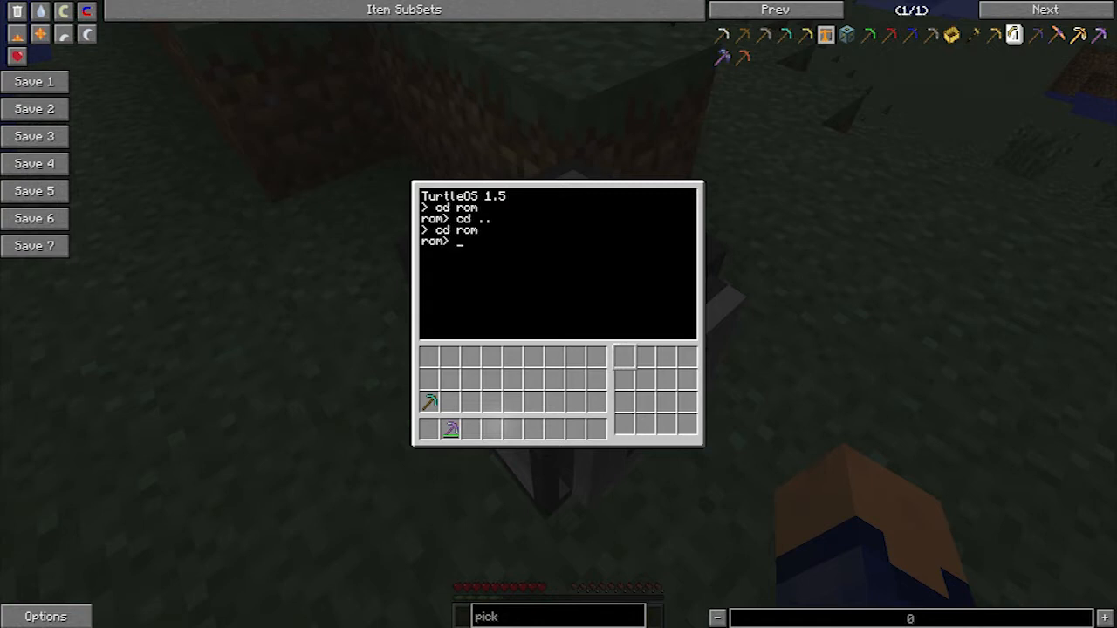
Enter rom/programs, attempt cd z, then return to the root directory
text(cd progh)
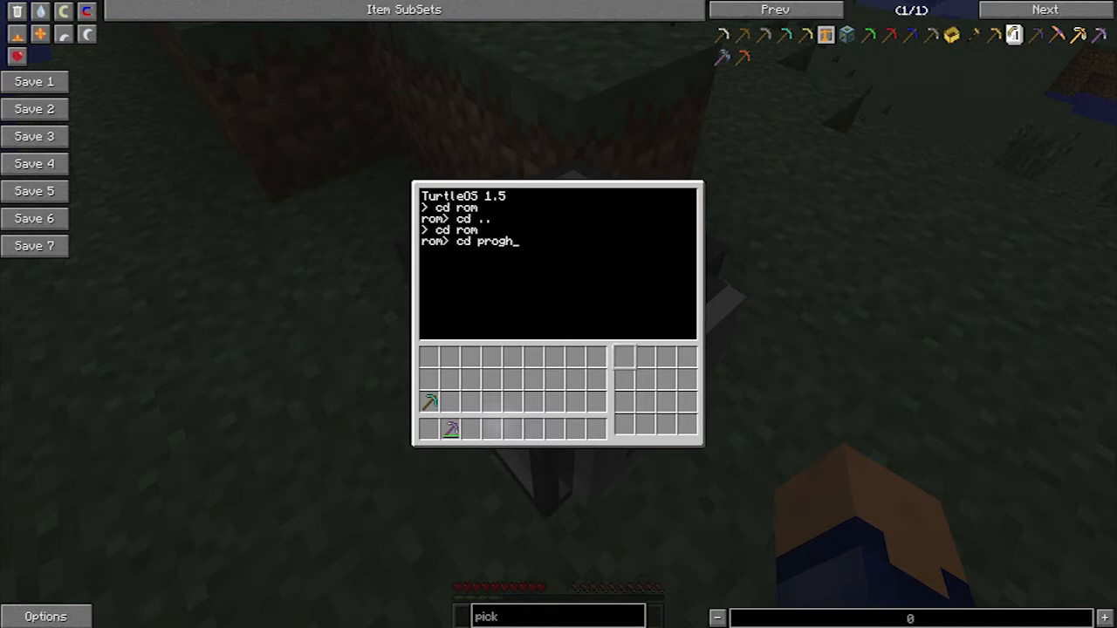
key(Return)
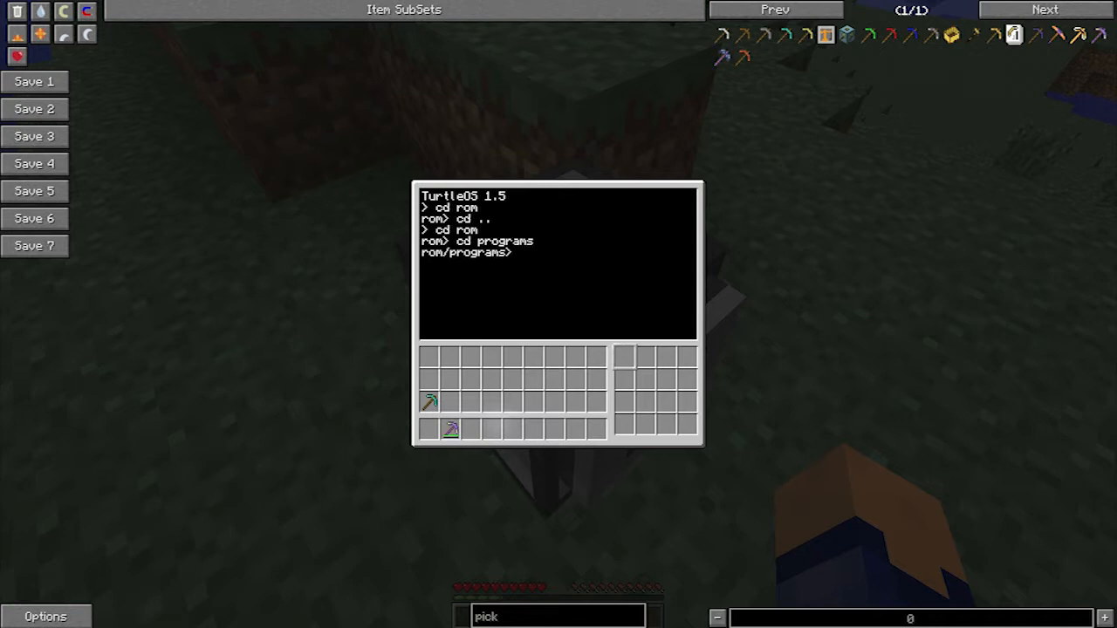
text(cd z)
text(cd \)
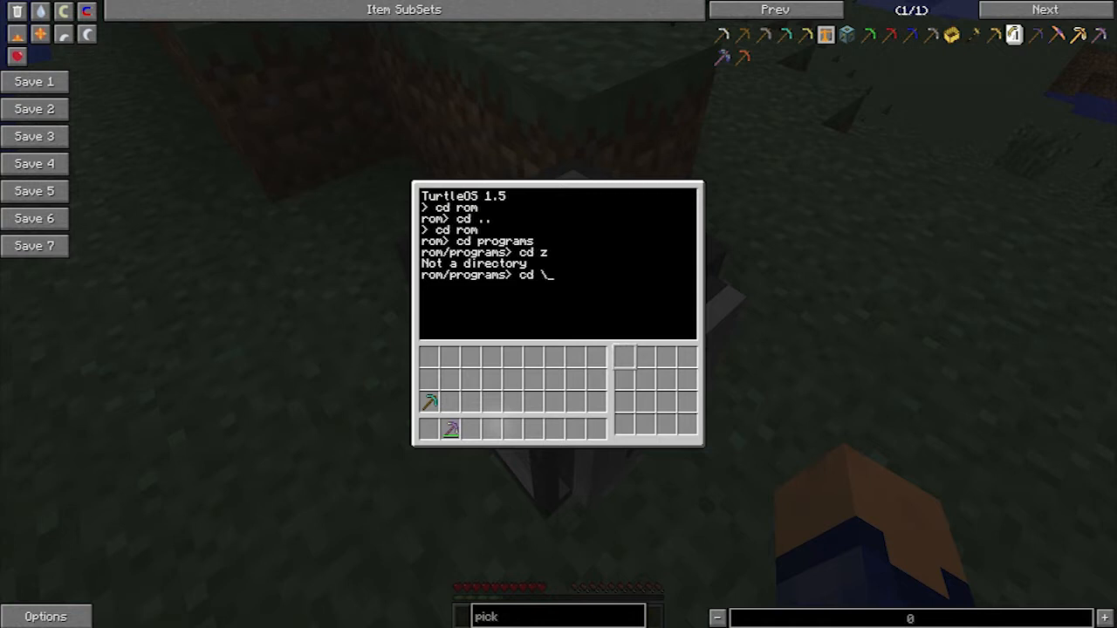
key(Return)
text(dance)
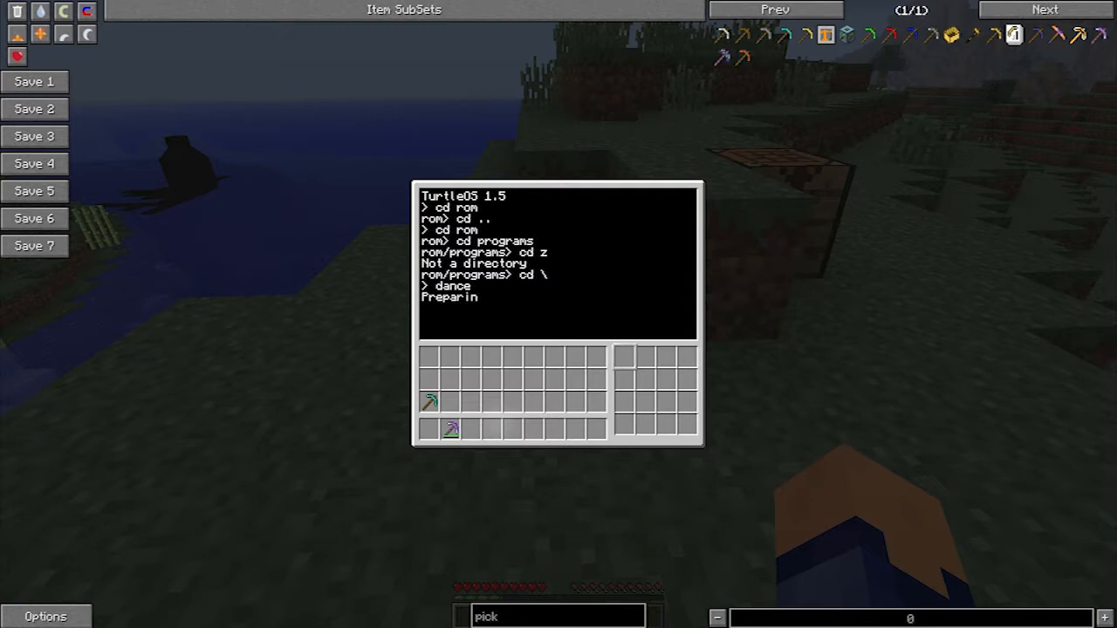
Stop the dance program, run dance again, and terminate it back to the shell prompt
key(Escape)
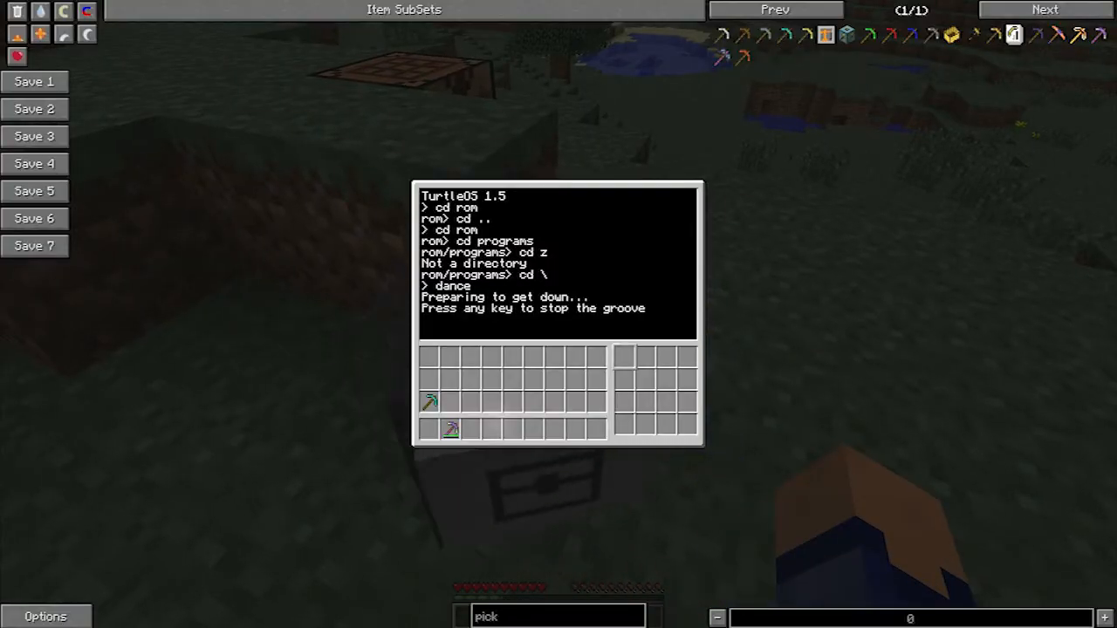
key(Escape)
text(dance)
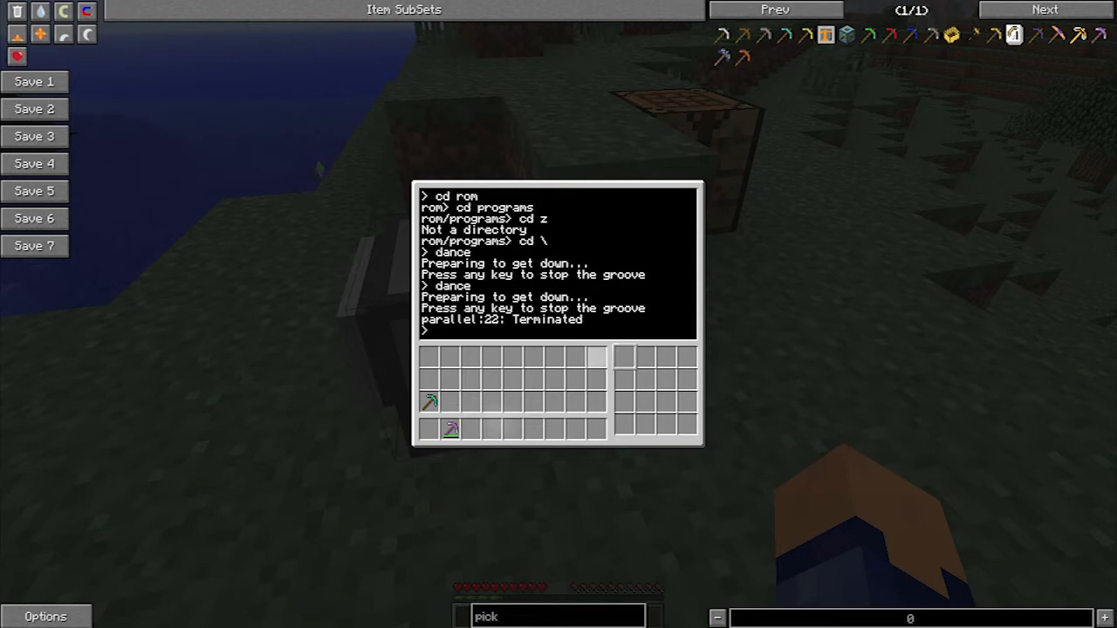
key(Escape)
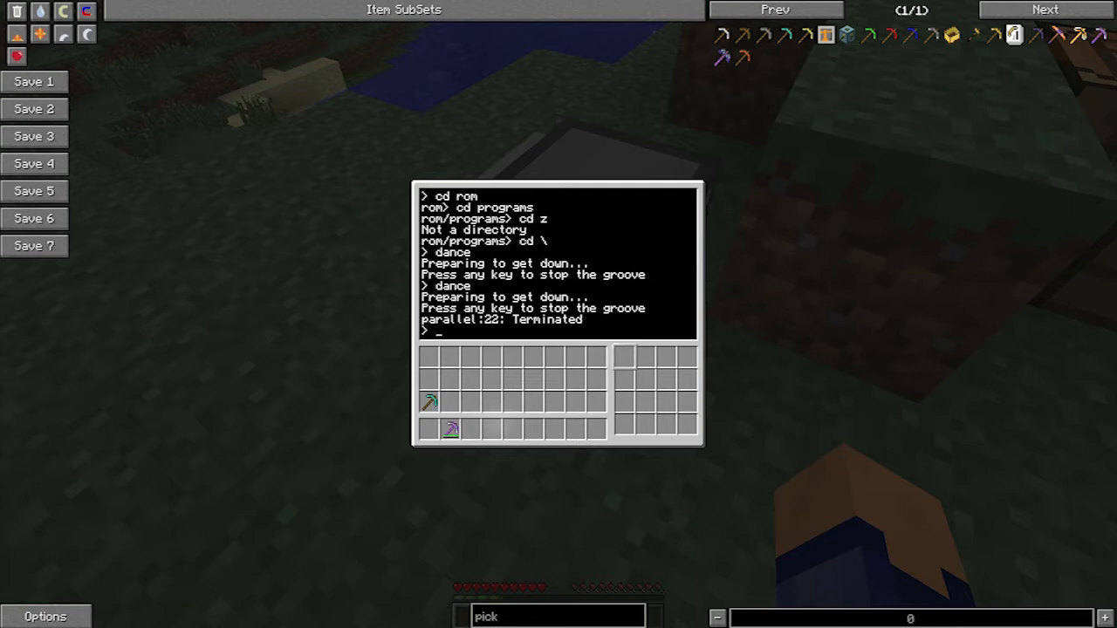
Clear the terminal, start the lua prompt, and run turtle.turnLeft() returning true
text(cl)
text(turl)
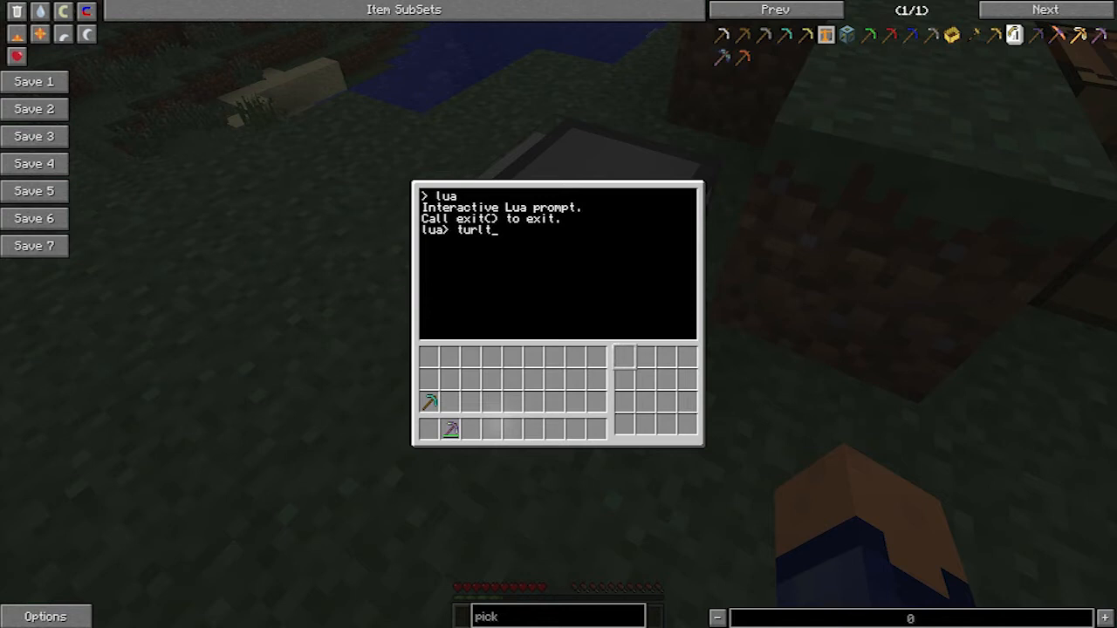
text(tle.)
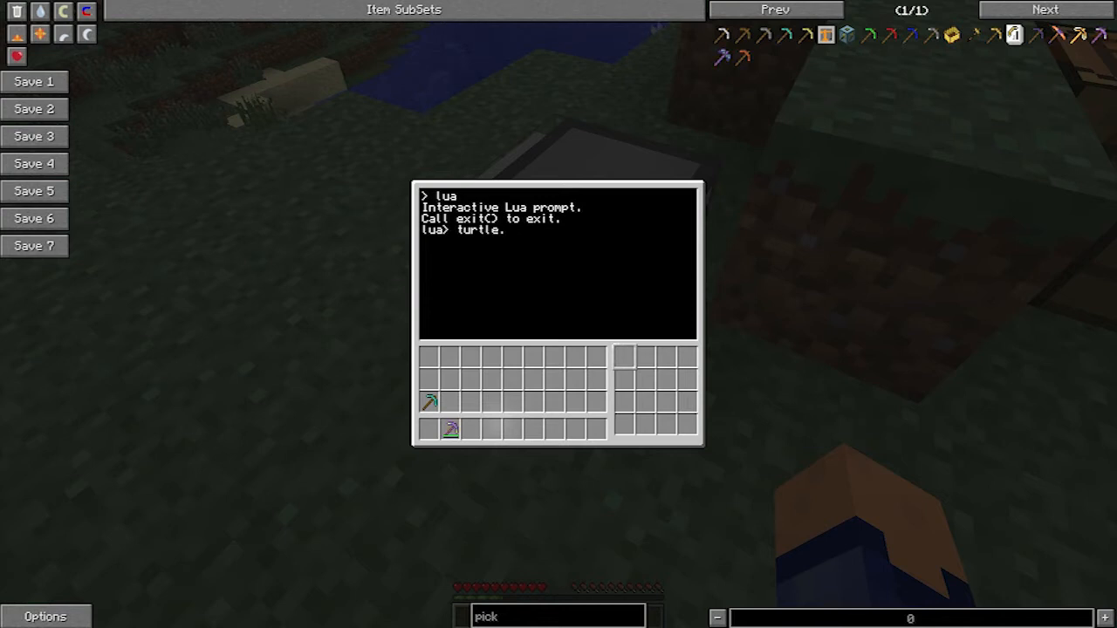
text(turn)
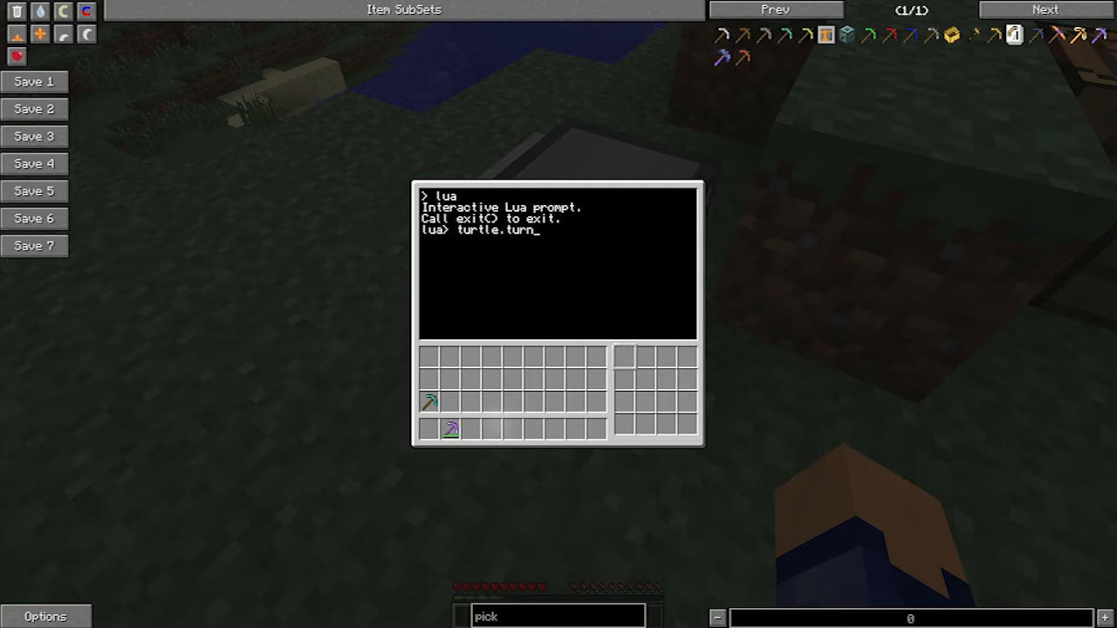
text(Left())
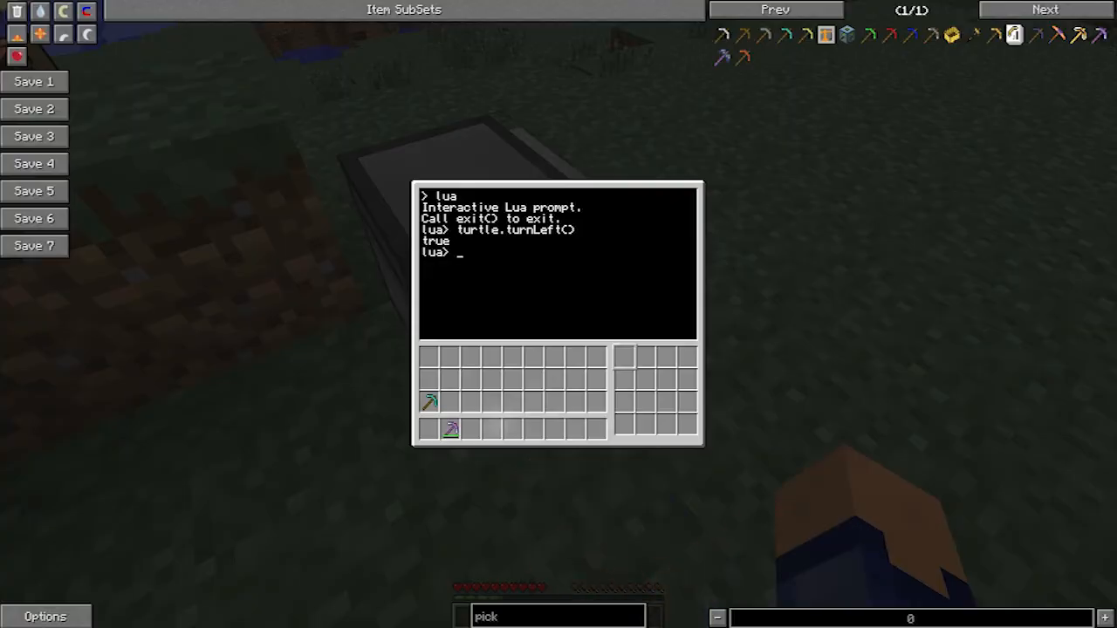
Run turtle.forward(), which returns false, and leave the terminal to look at the turtle
text(turtle.forwar)
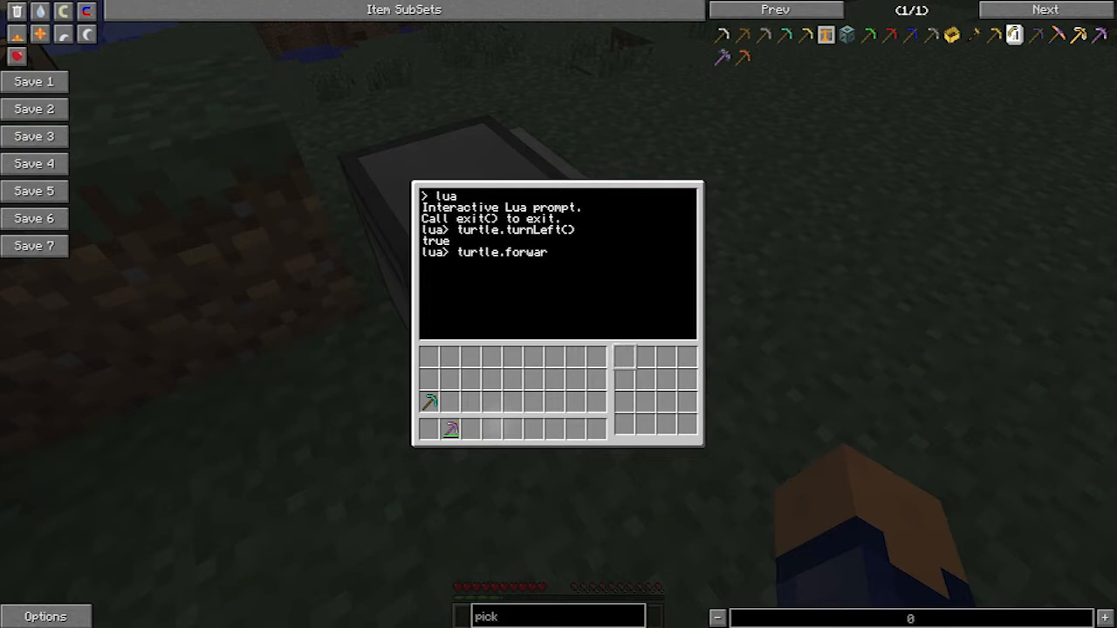
key(Return)
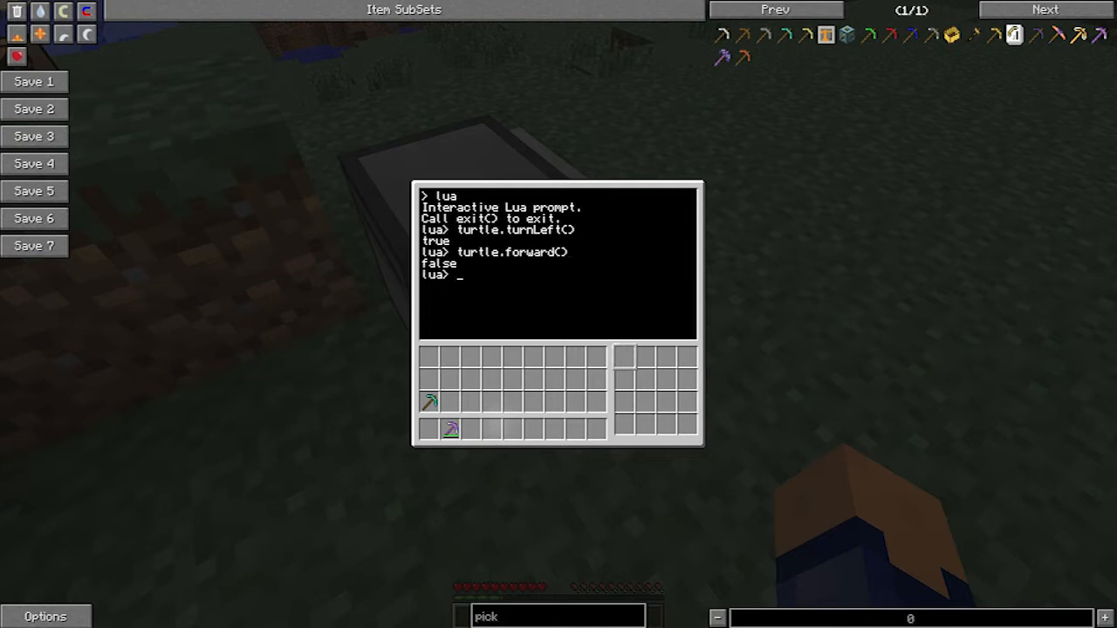
key(Escape)
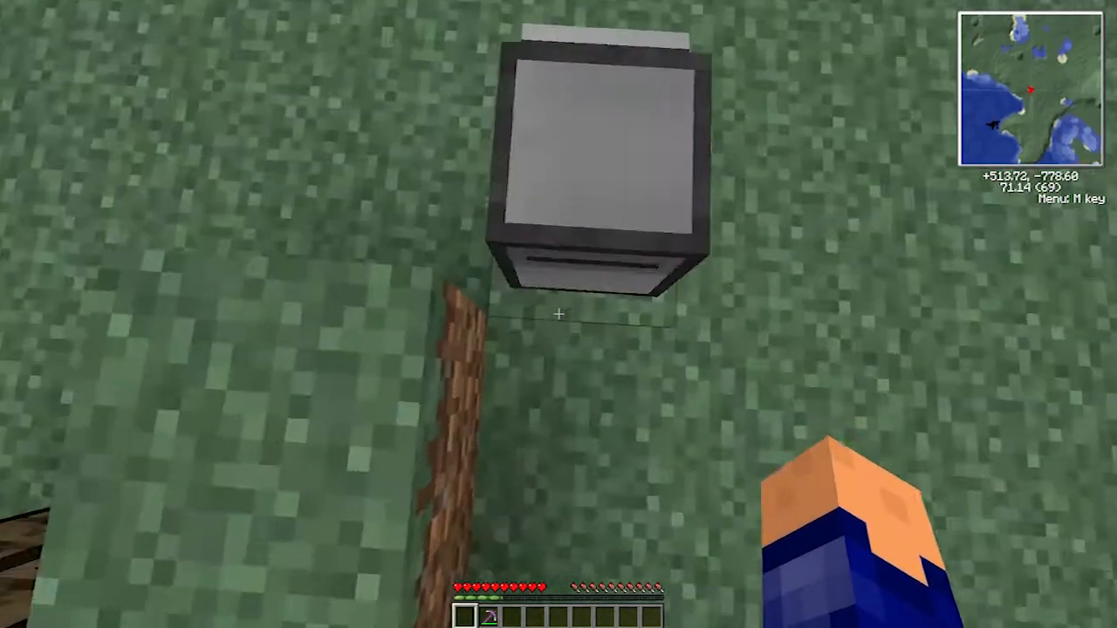
key(e)
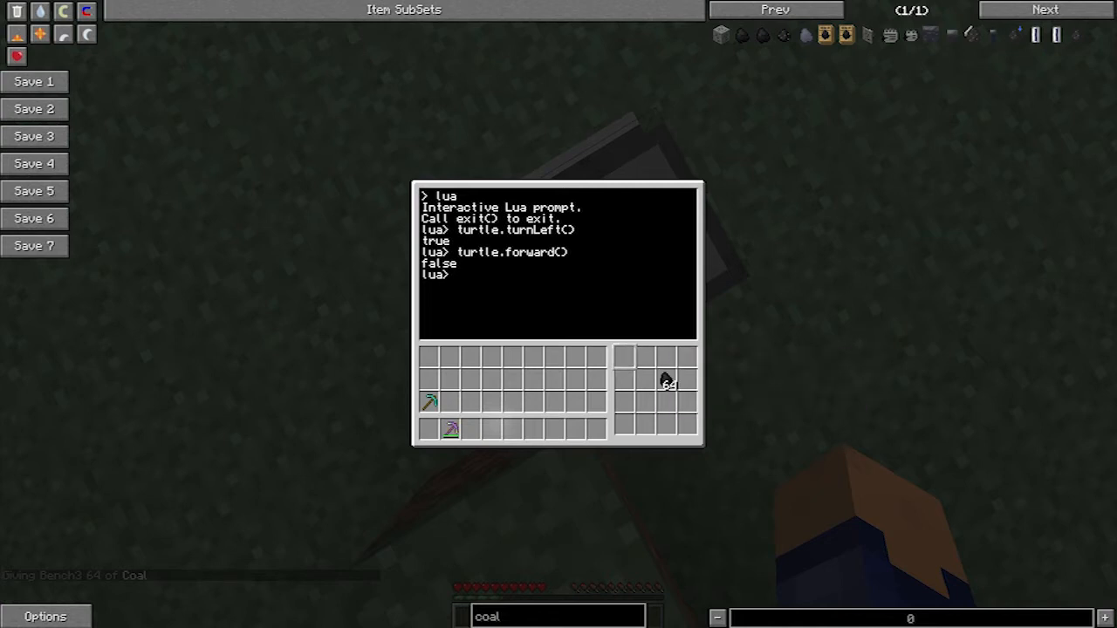
Run turtle.select(7), turtle.select(8), then turtle.select(7) at the Lua prompt
text(tu)
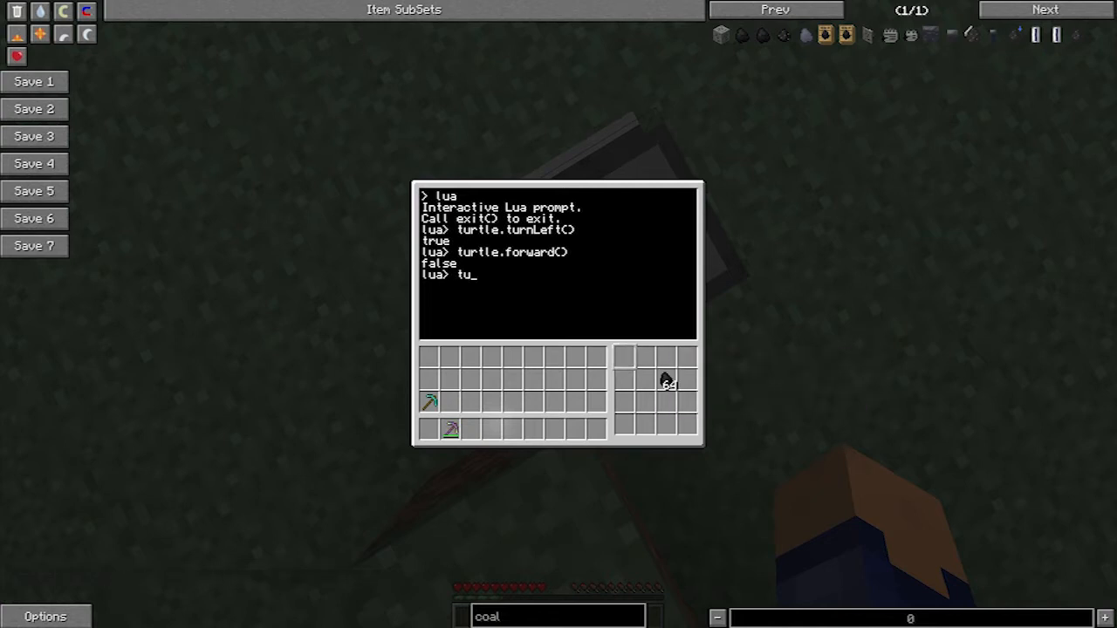
text(turtle.s)
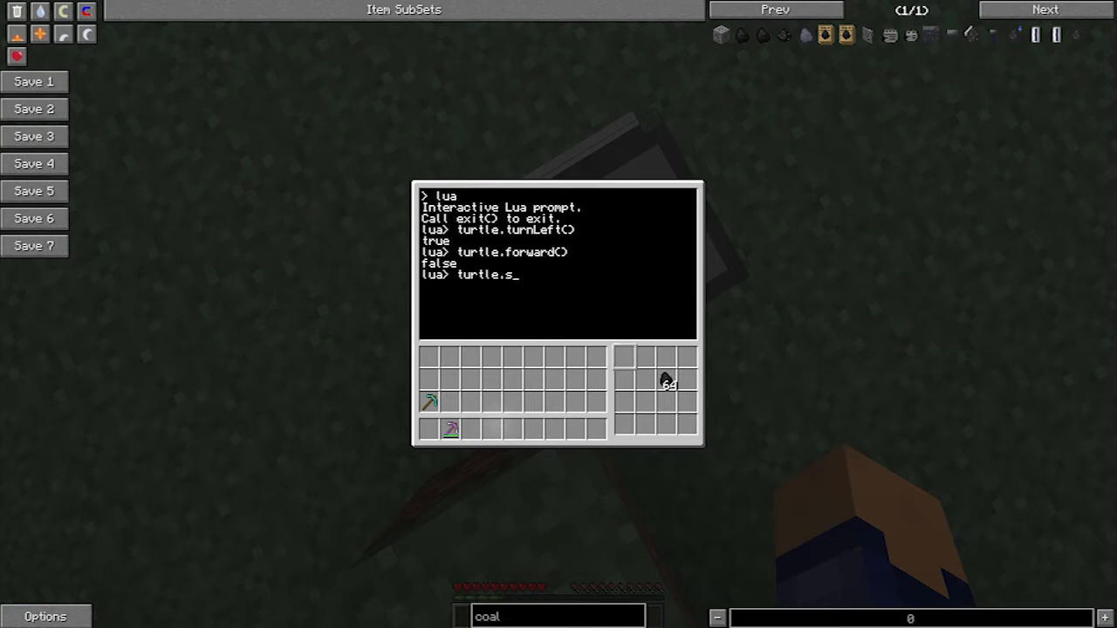
text(elect(7)
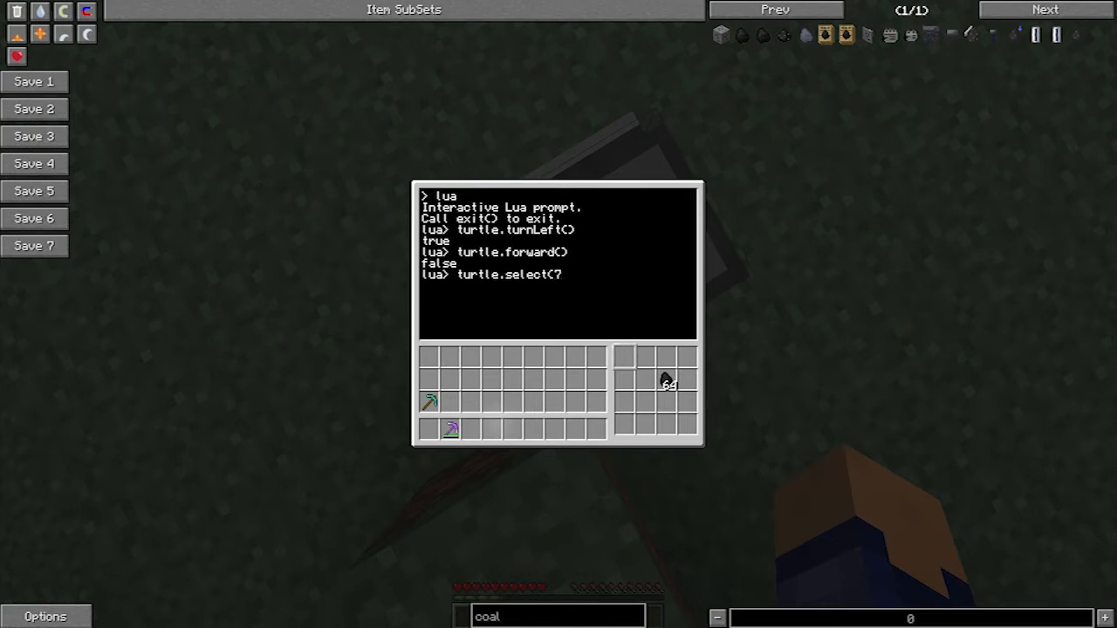
key(Return)
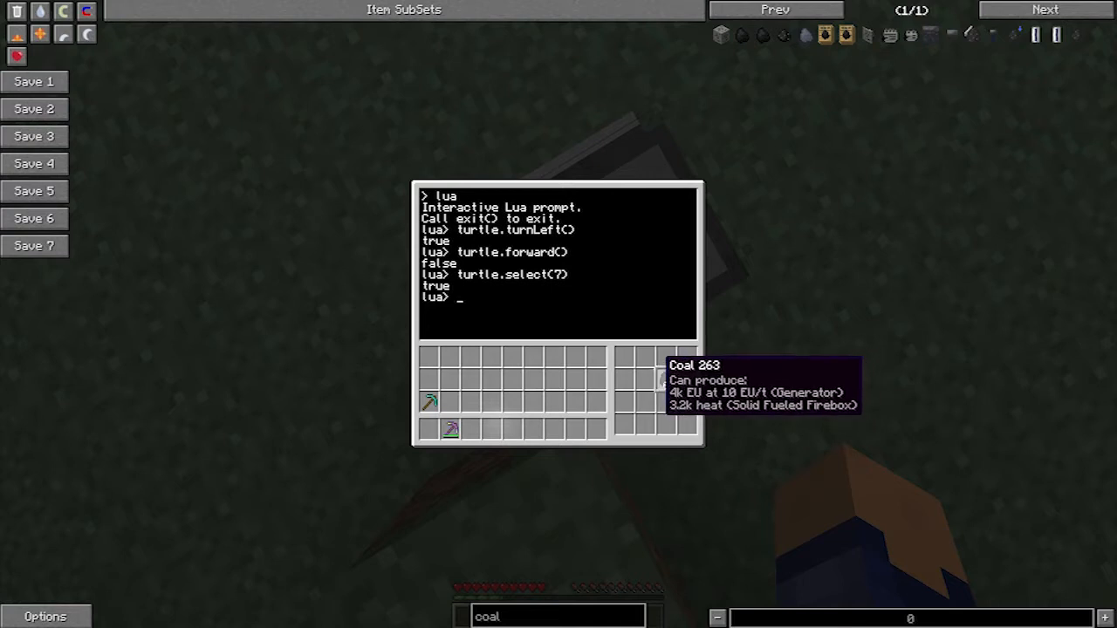
key(Return)
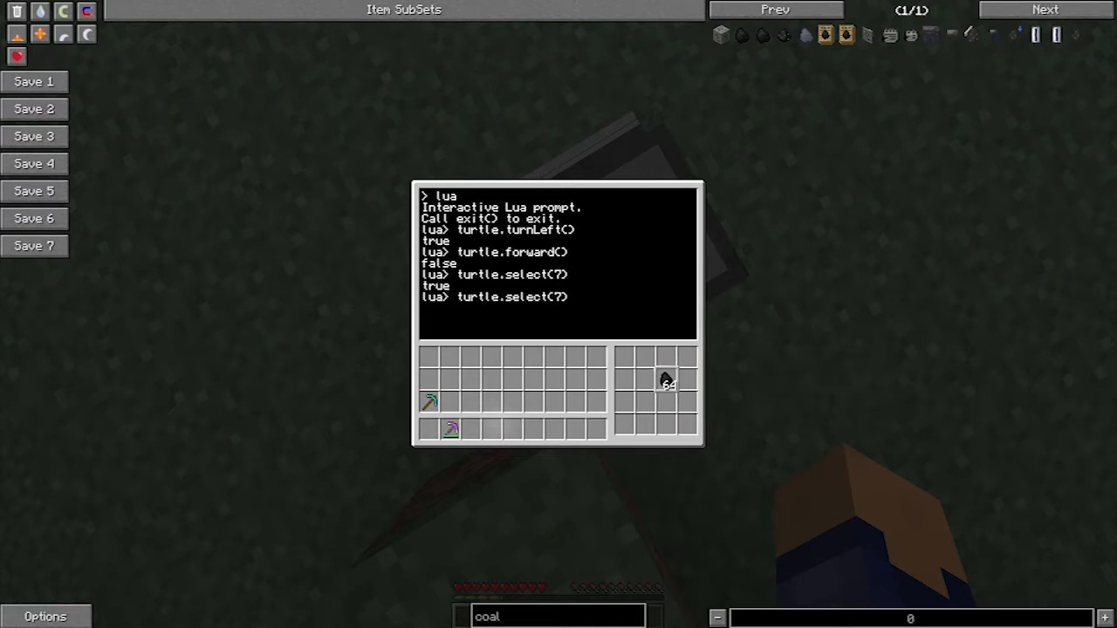
key(Return)
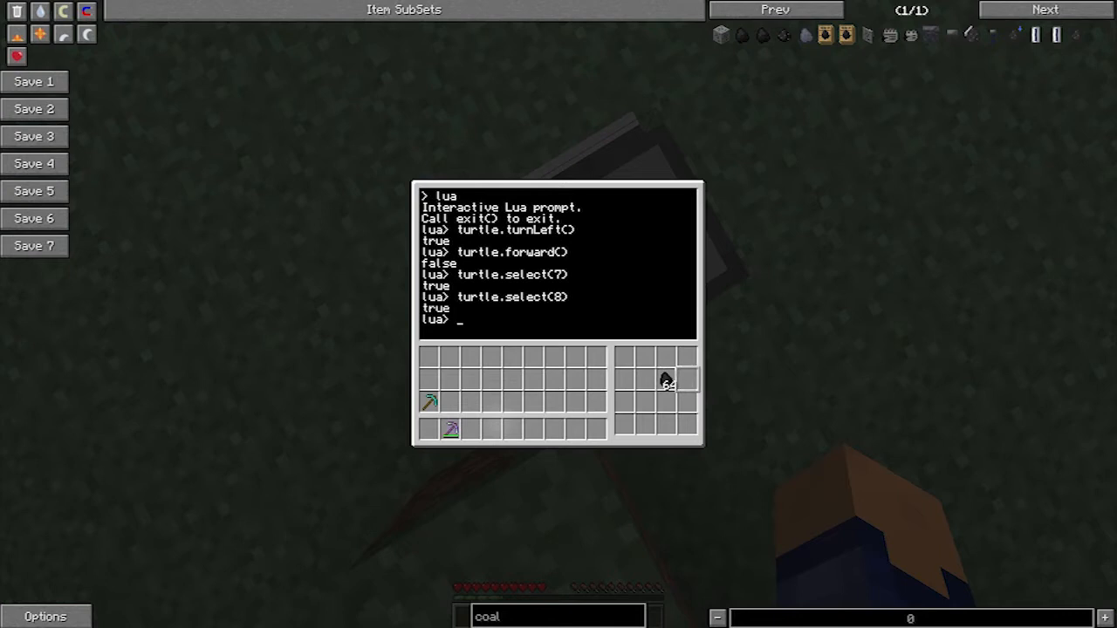
text(turtle.select())
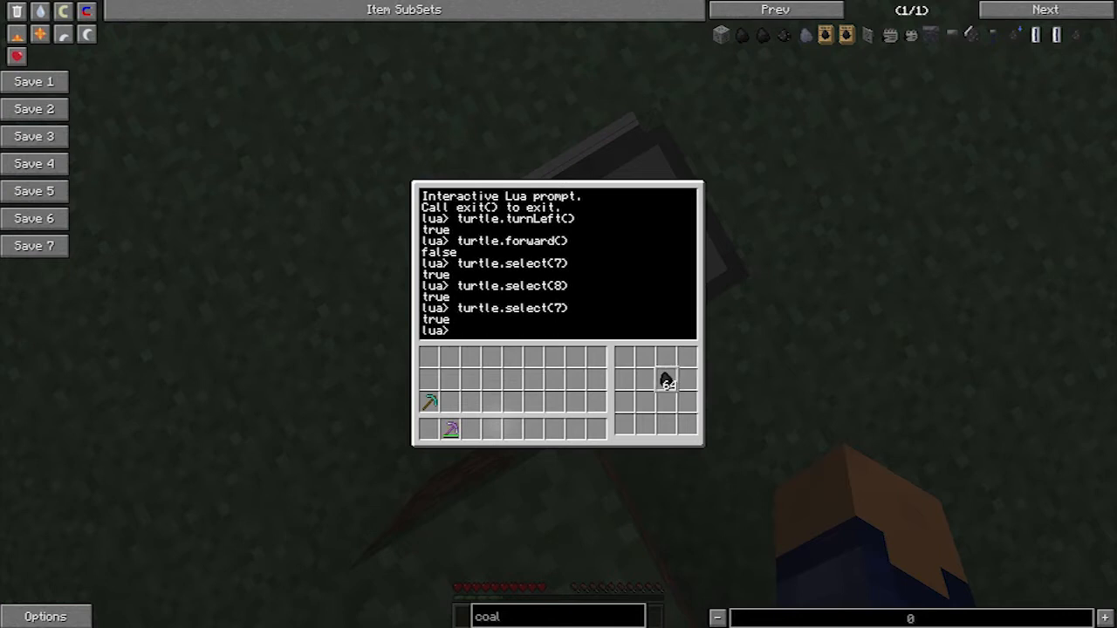
Run turtle.getFuelLevel(), which reports 0
text(turl)
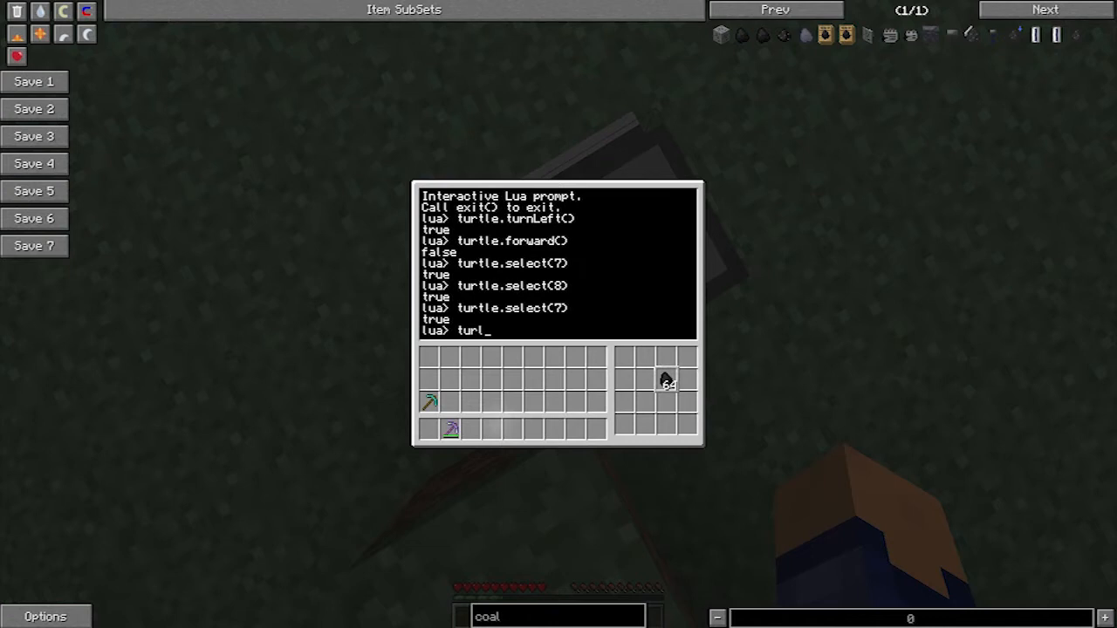
text(turtle.getFuelLeve)
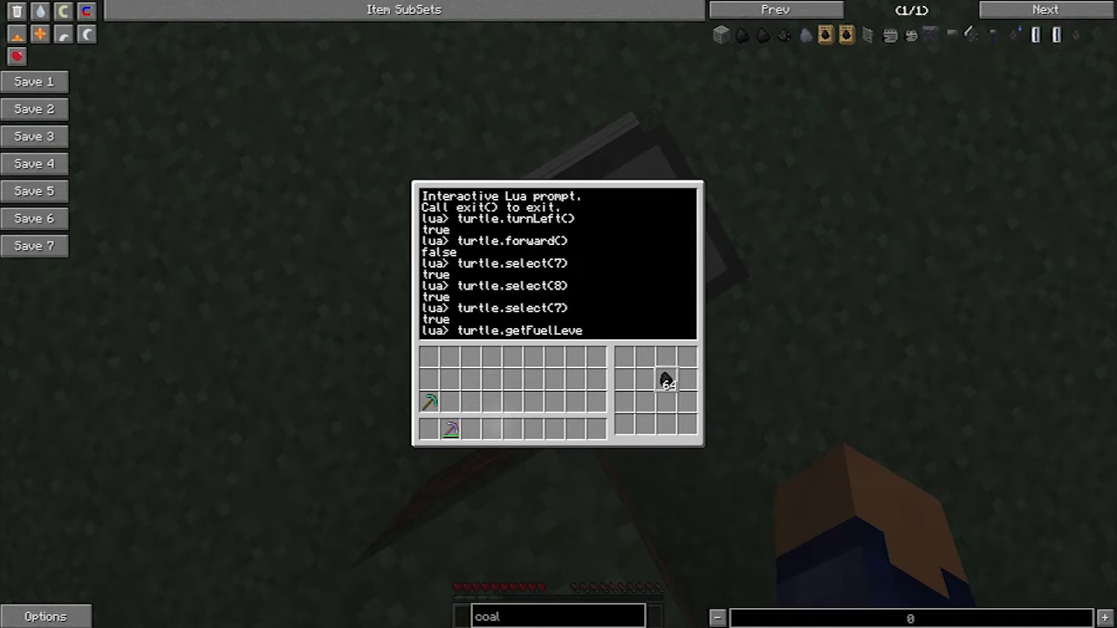
text(l())
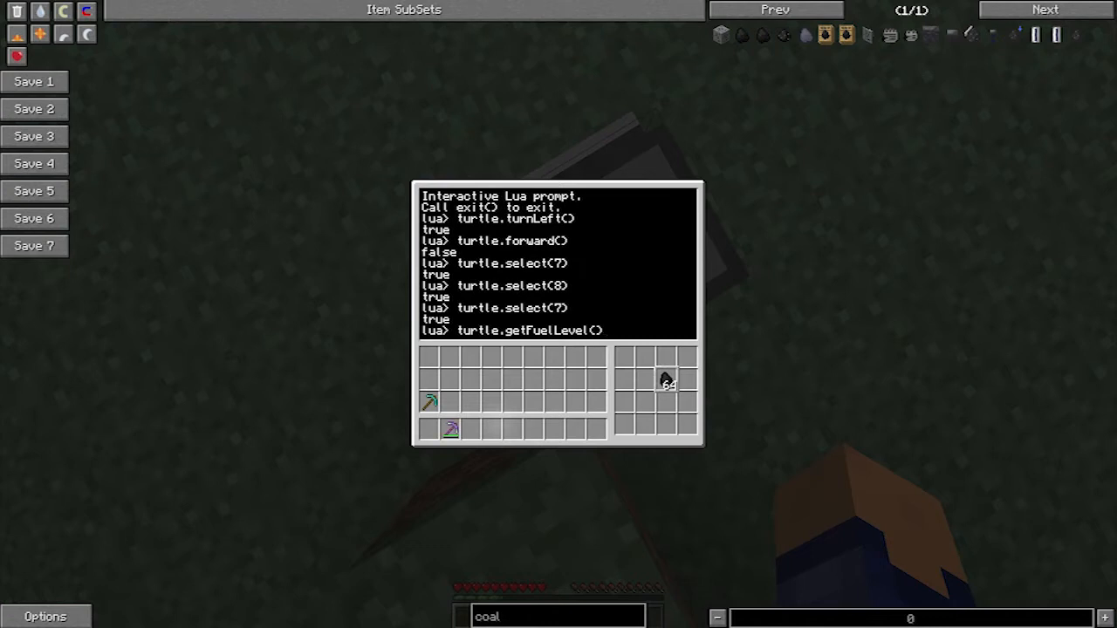
key(Escape)
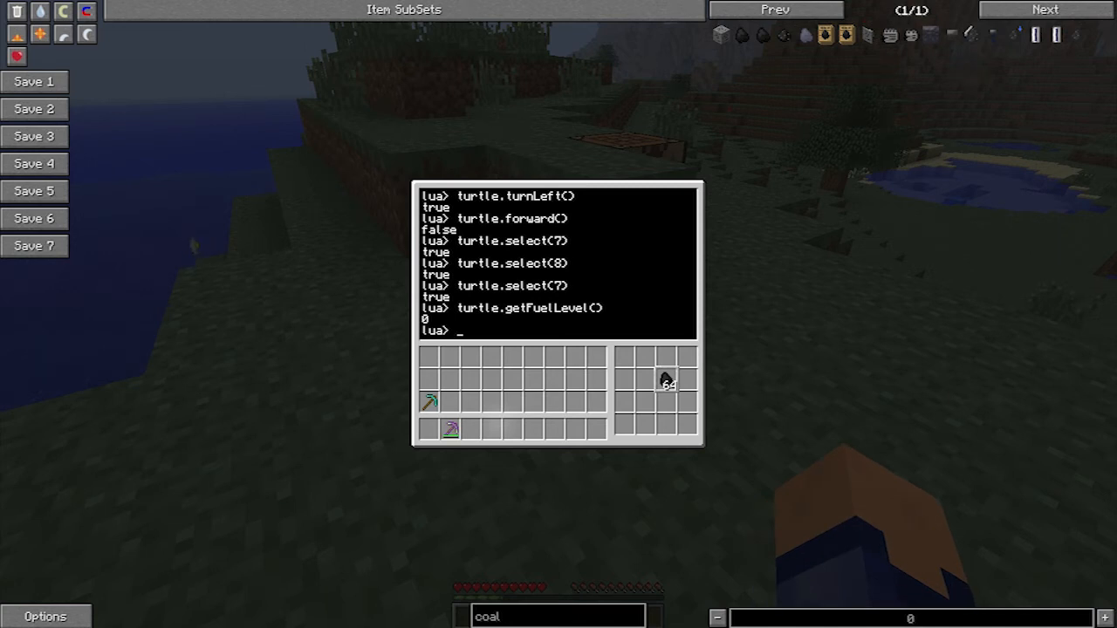
Return from the game options and run turtle.refuel() and turtle.select(1) to burn the coal
click(45, 616)
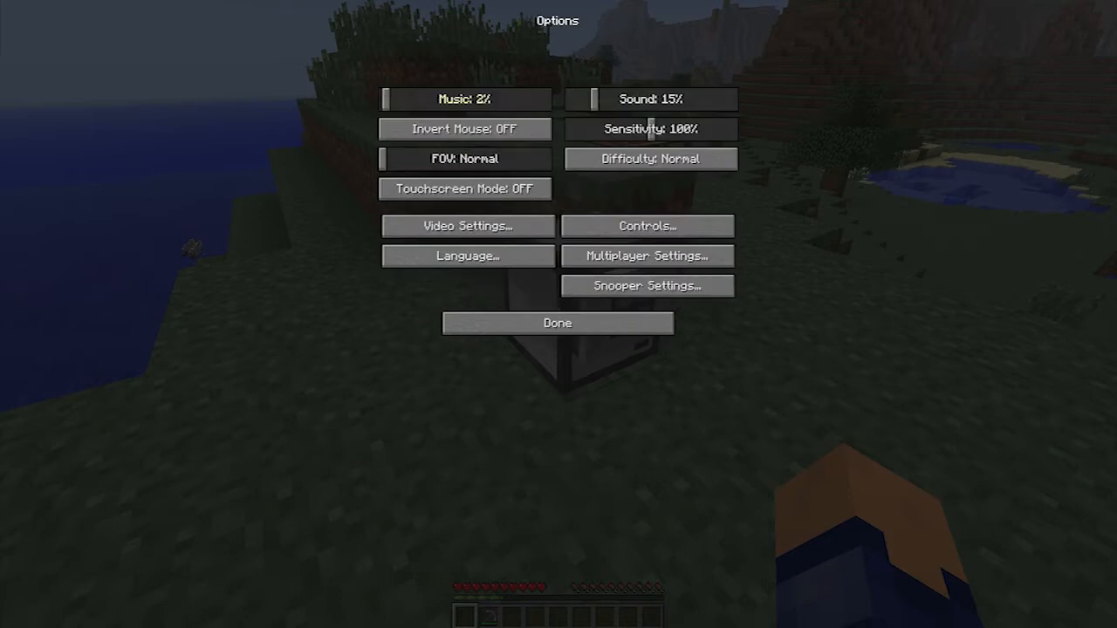
click(384, 98)
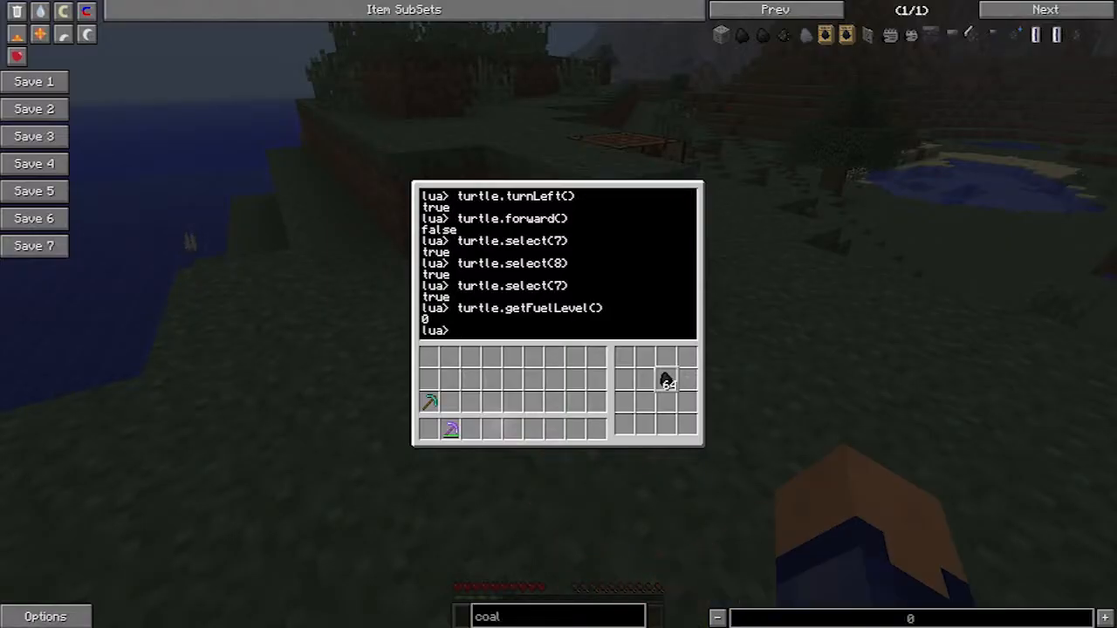
text(turtle)
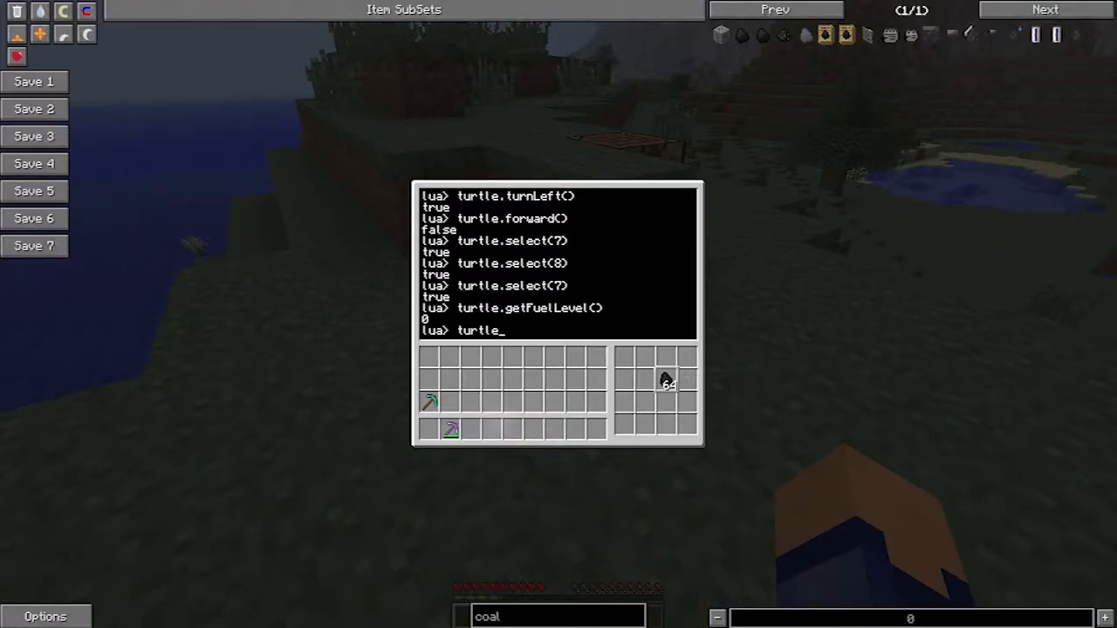
text(.refuel())
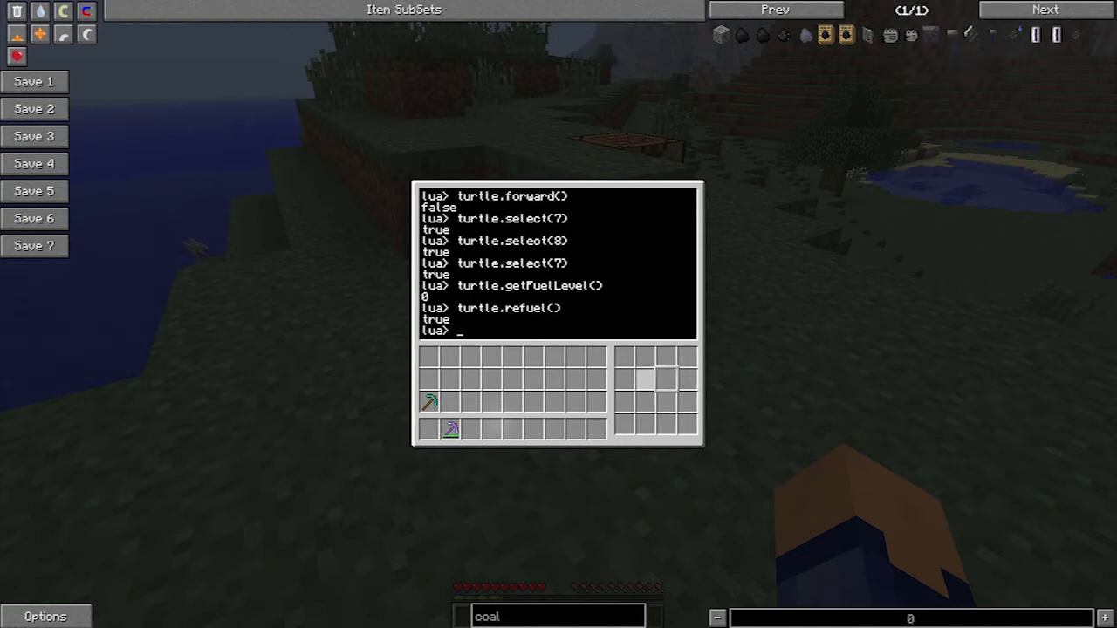
text(turtle.selec)
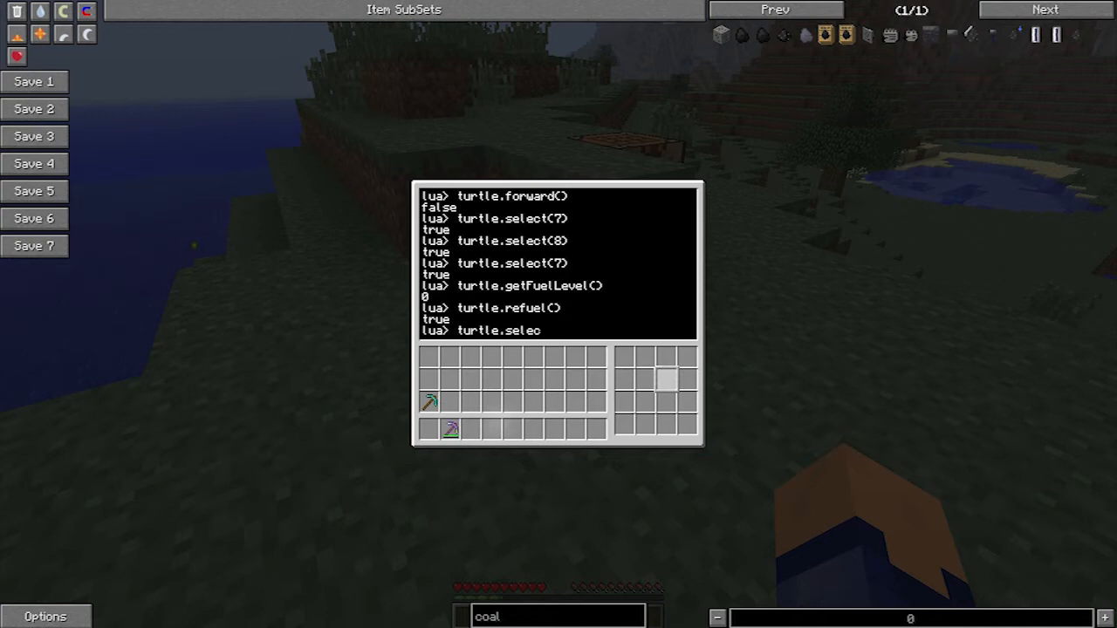
key(Return)
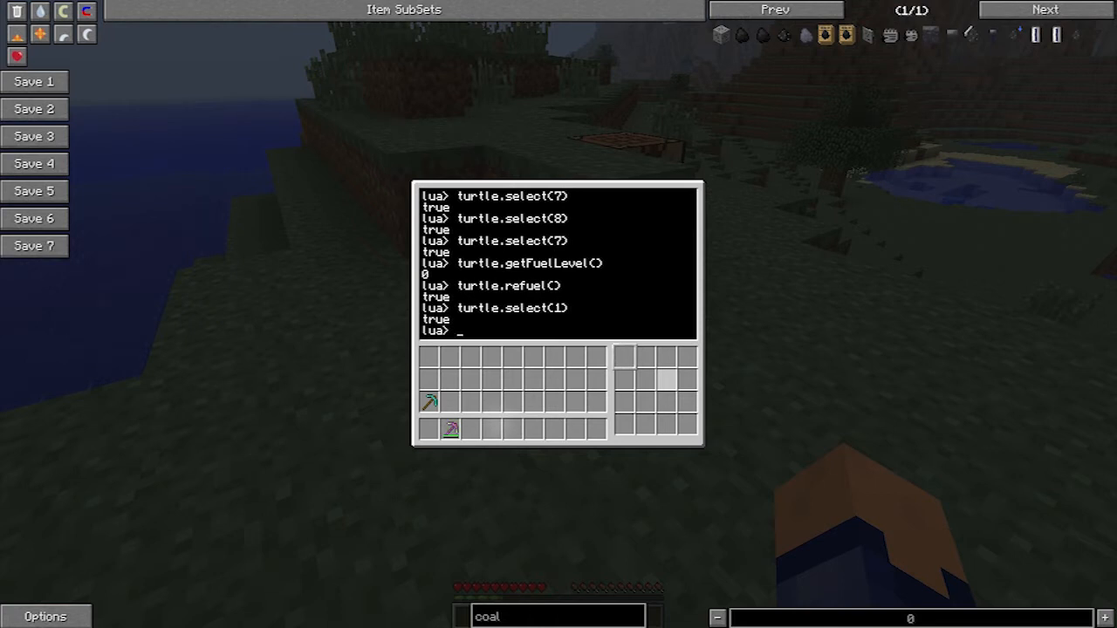
key(Return)
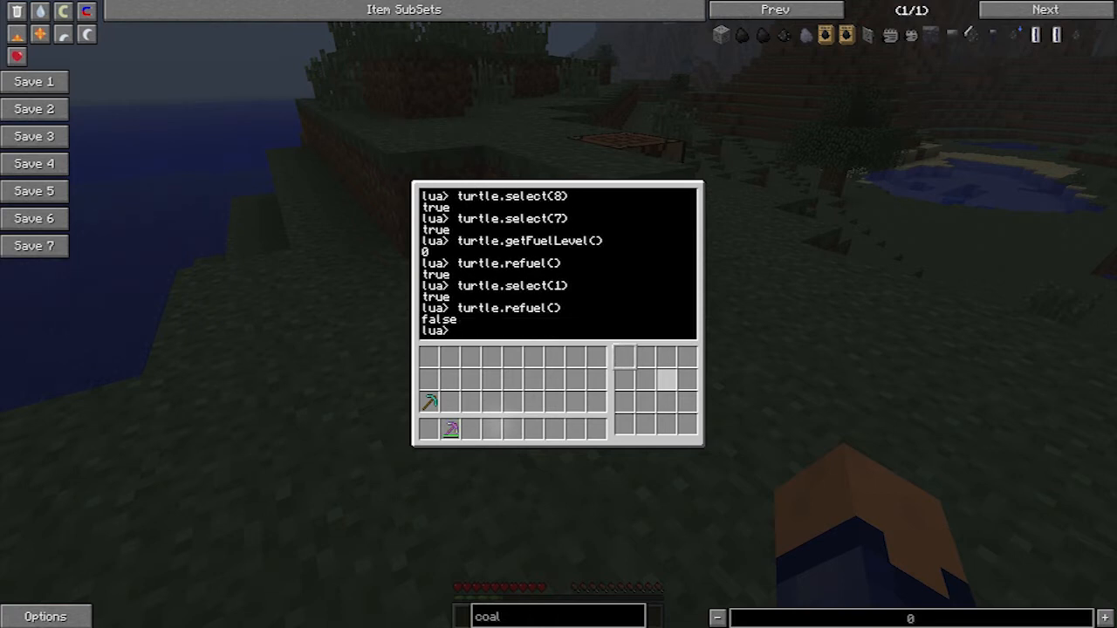
Run turtle.getFuelLevel(), which now reports 5120
text(turtle.getFuelLevel())
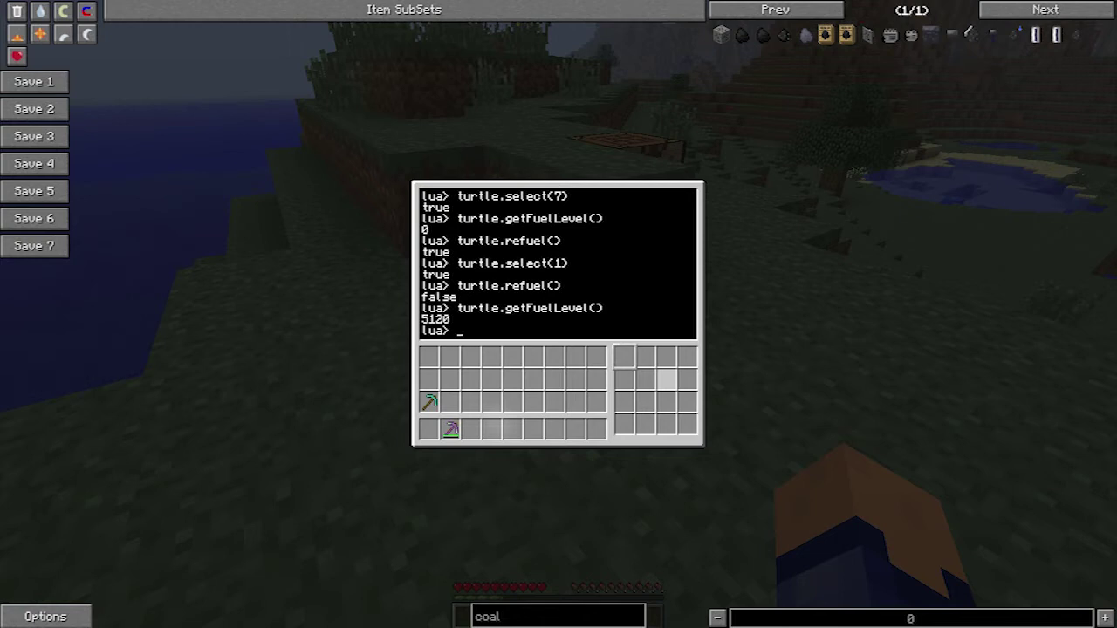
text(turtle.)
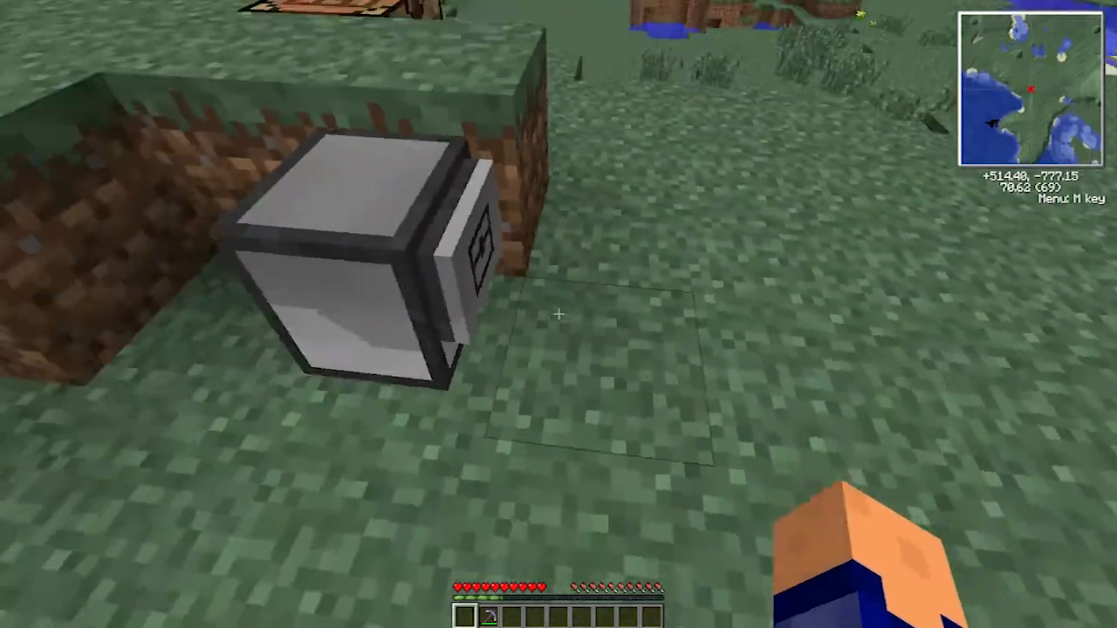
Run turtle.forward() and turtle.back(), closing the terminal to watch the turtle move each way
right_click(349, 262)
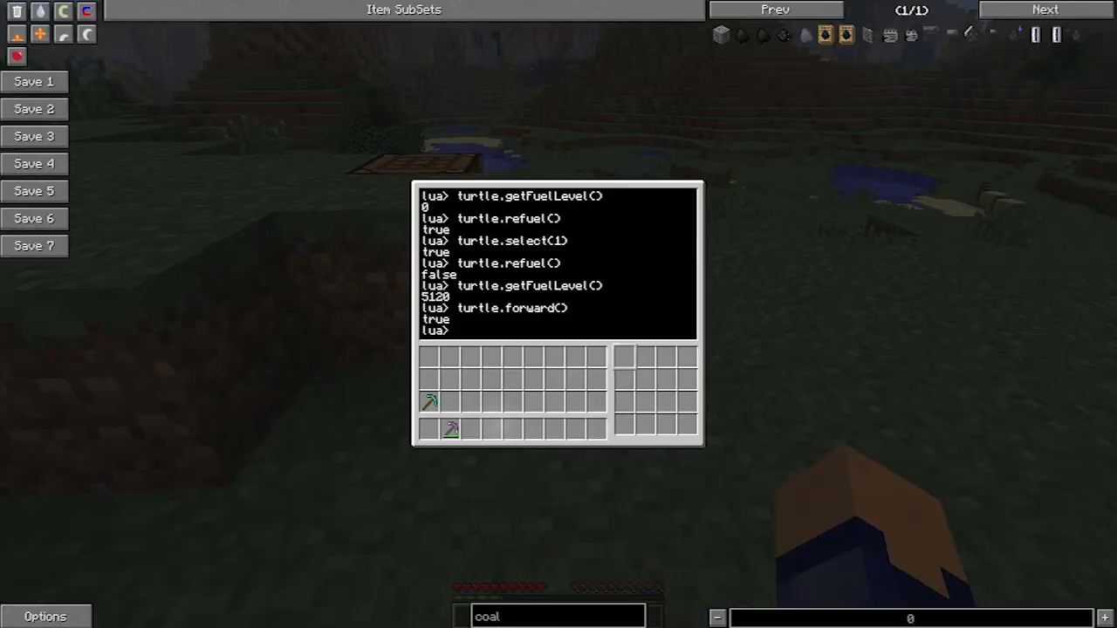
text(turtle.bac)
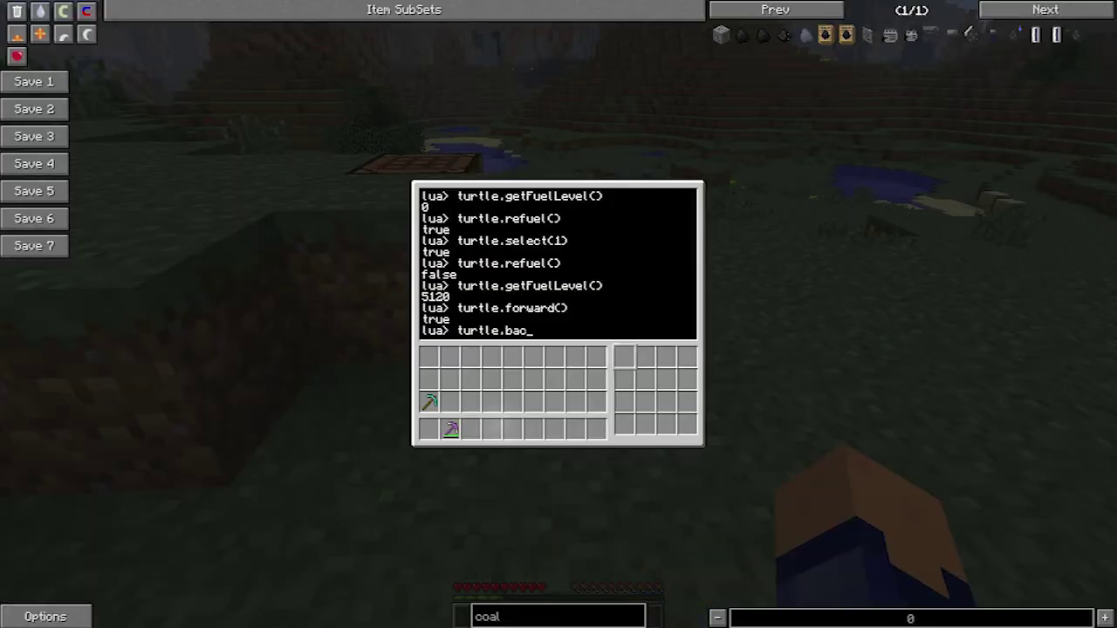
key(Escape)
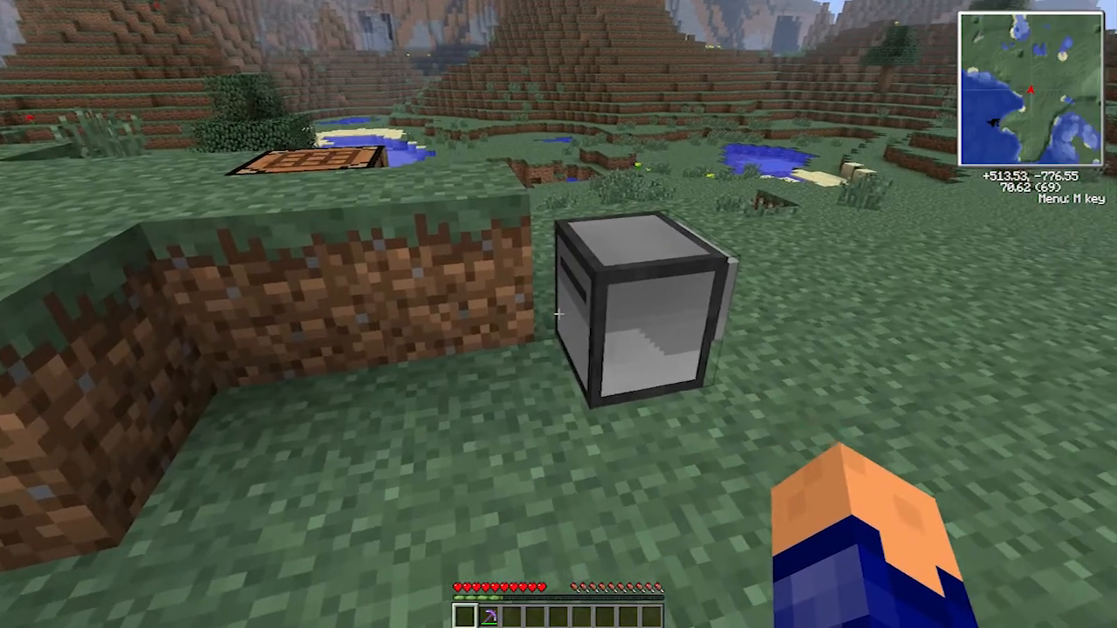
right_click(642, 310)
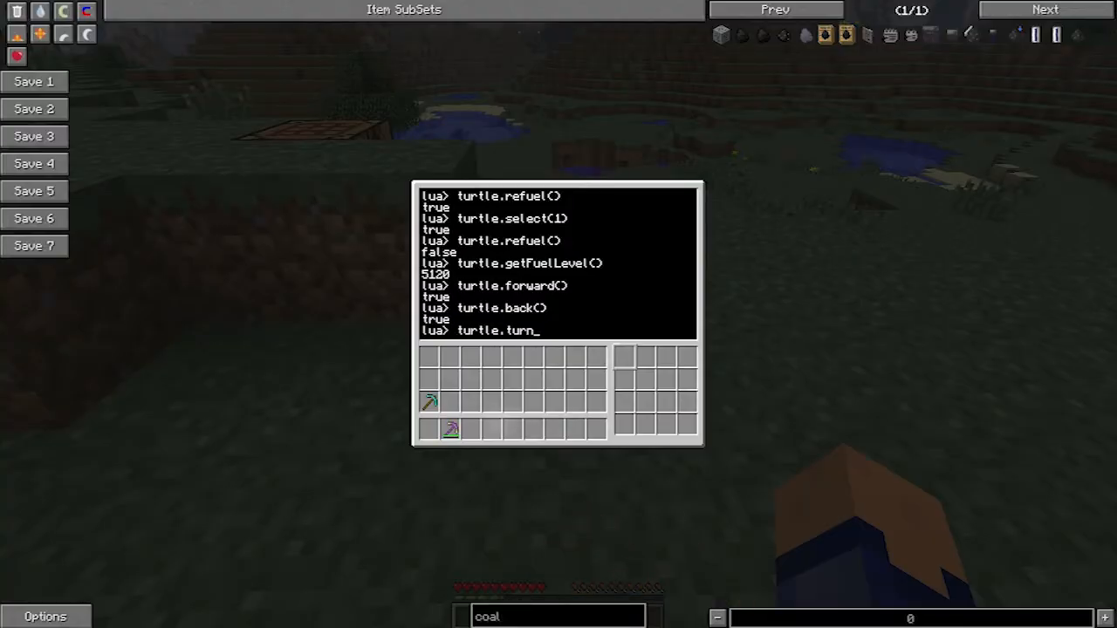
key(Return)
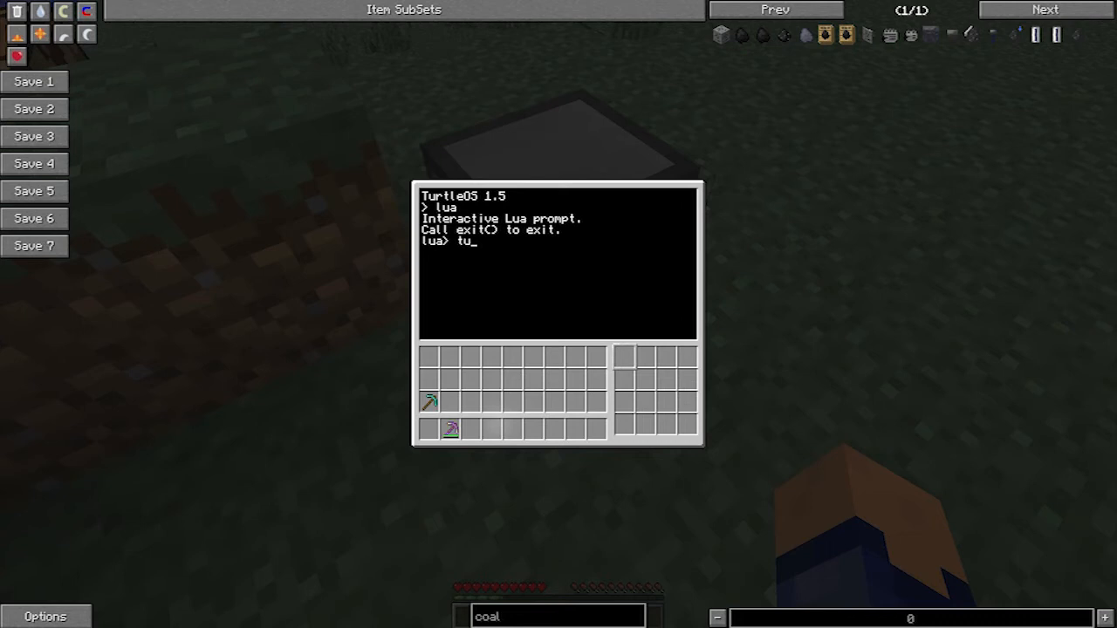
Run turtle.getFuelLevel() after fixing a typo, see it report 0, and close the terminal
text(rtle.getFuelLeve()
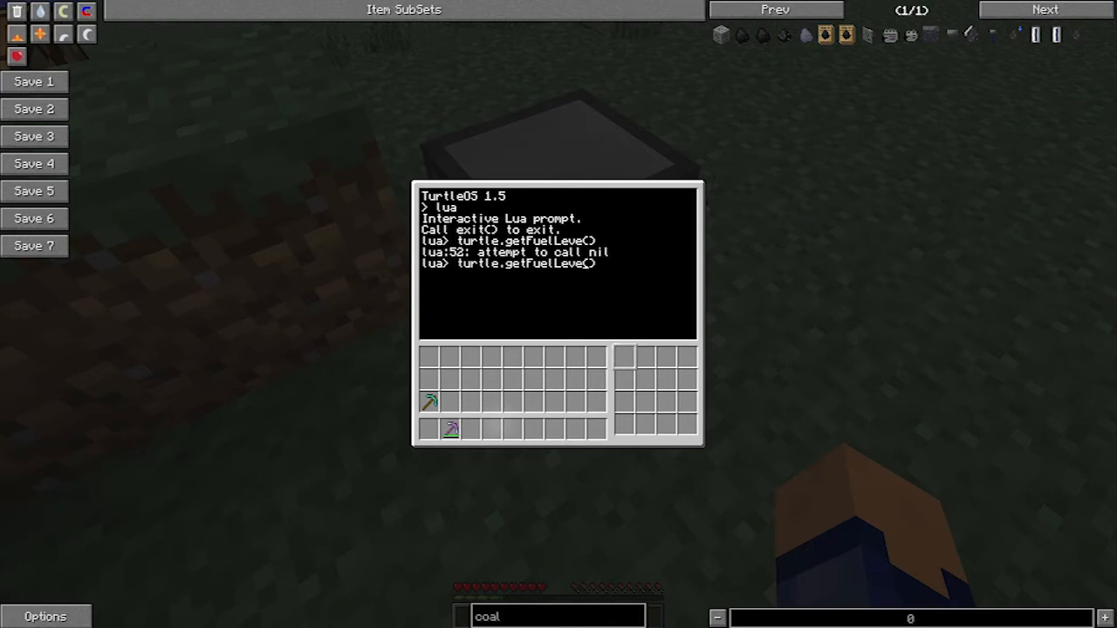
key(Return)
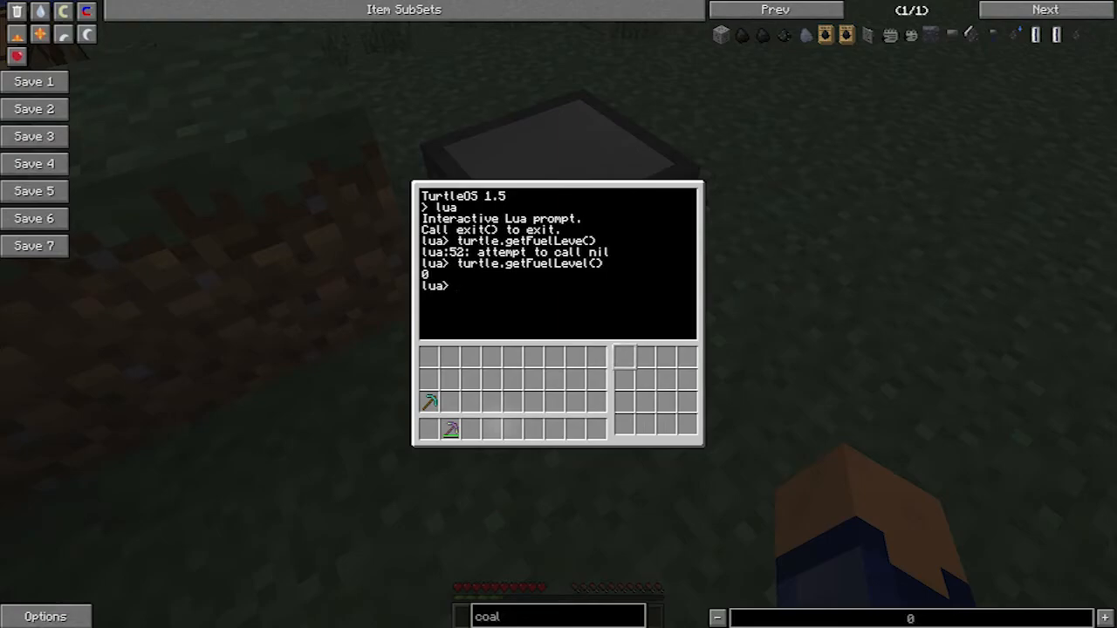
key(Escape)
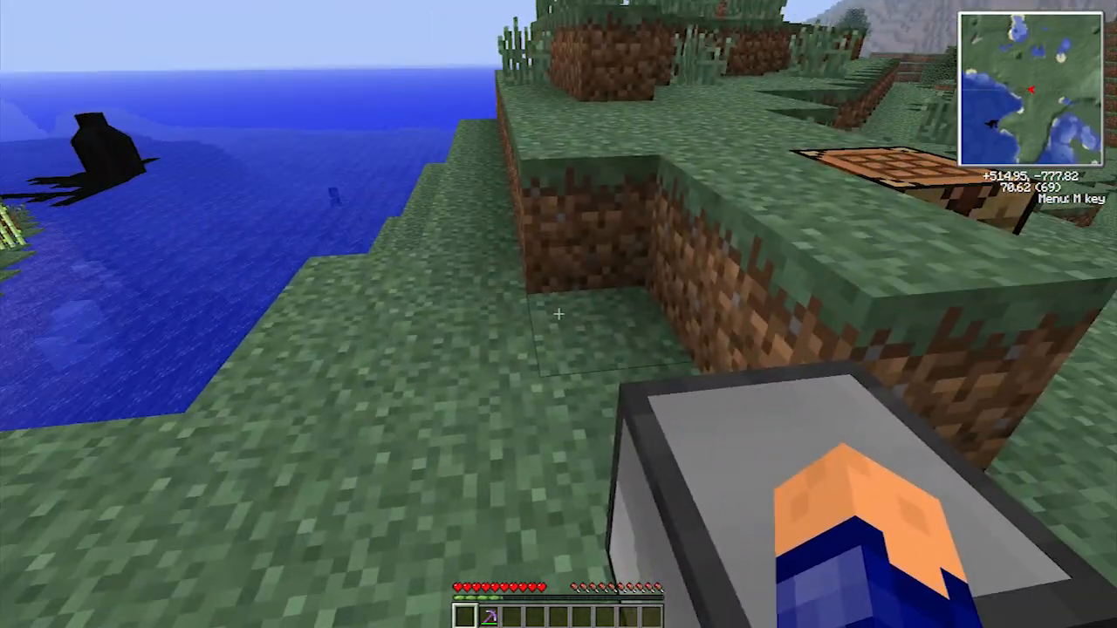
Search the NEI item list for 'disk' and take the Disk Drive and Floppy Disk, checking their recipes
key(e)
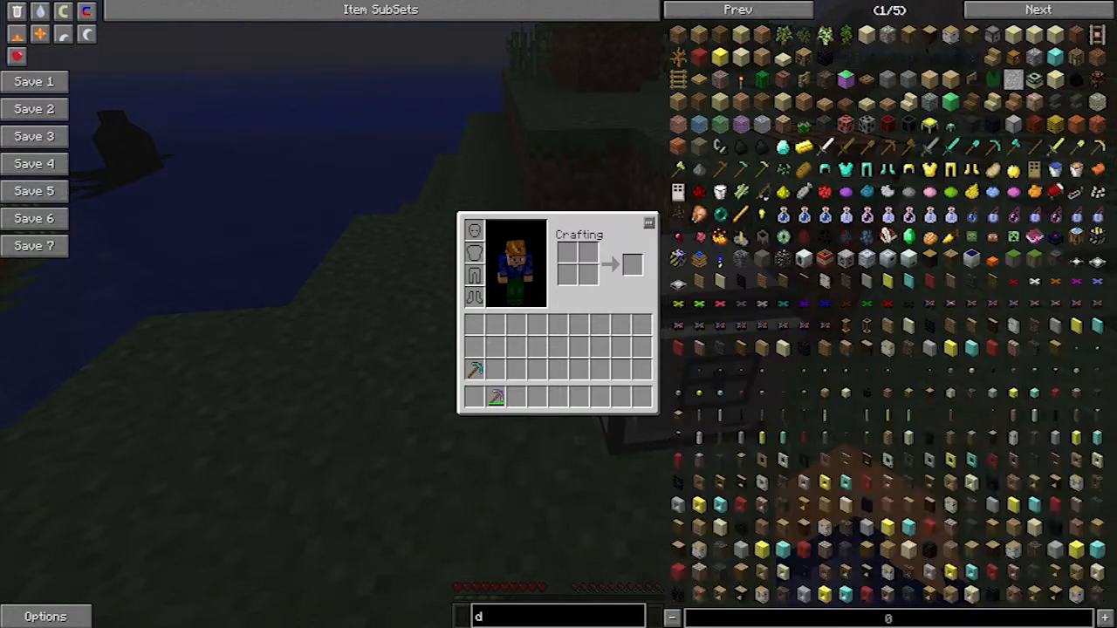
text(isk_)
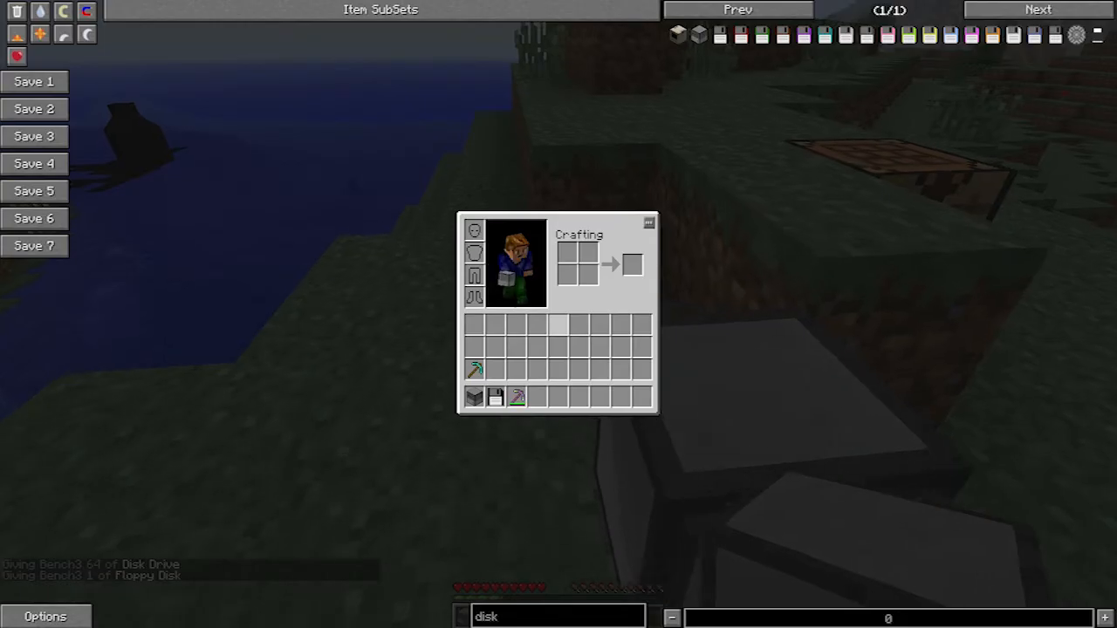
click(45, 618)
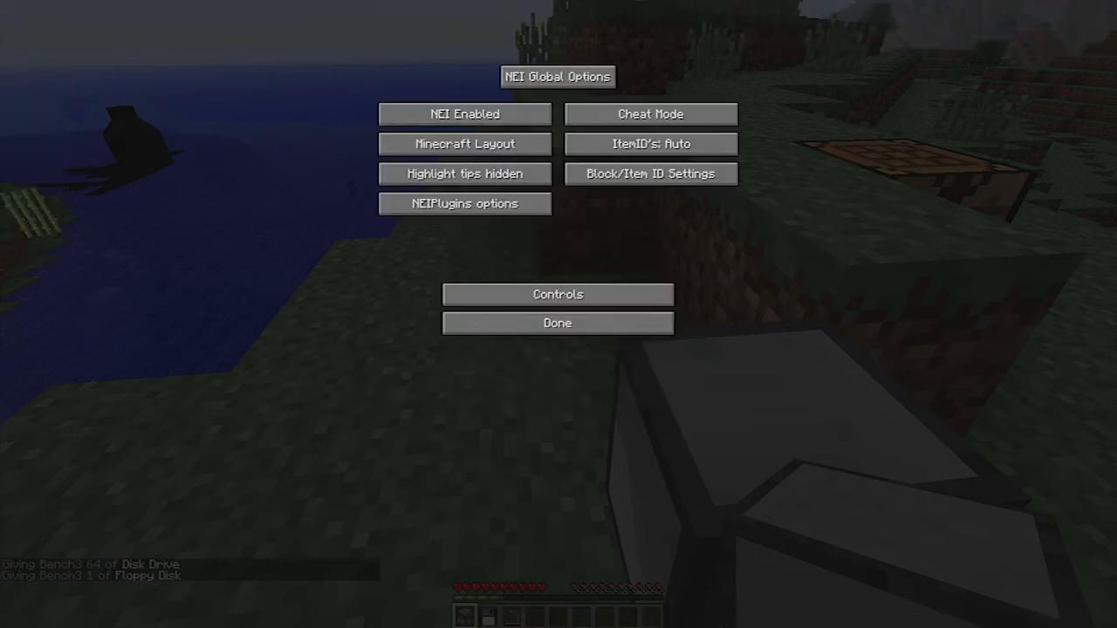
click(556, 323)
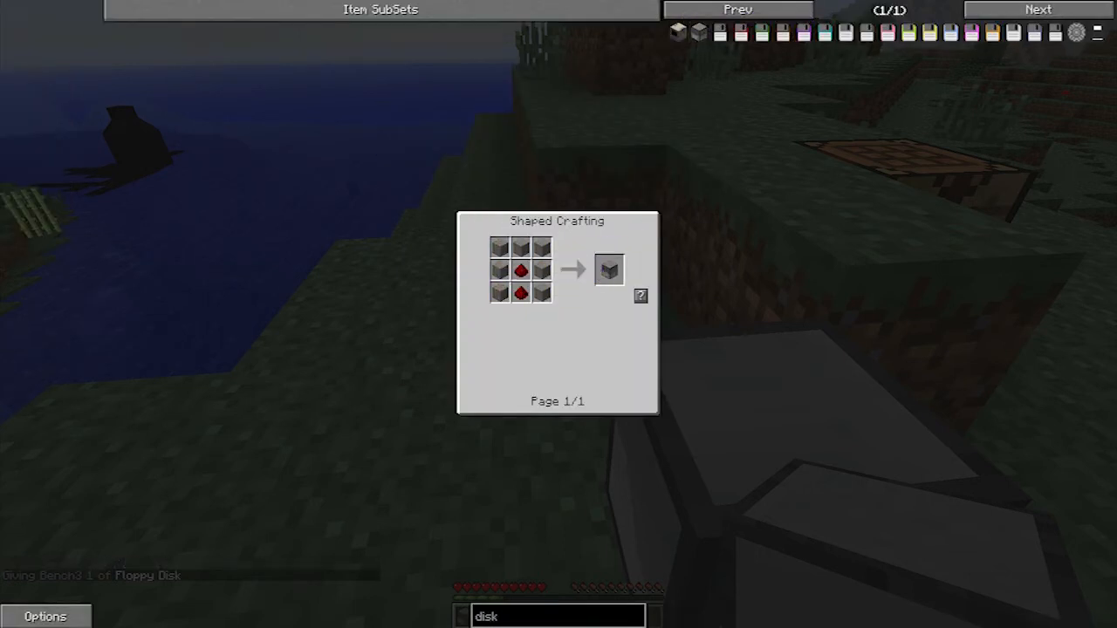
mouse_move(541, 269)
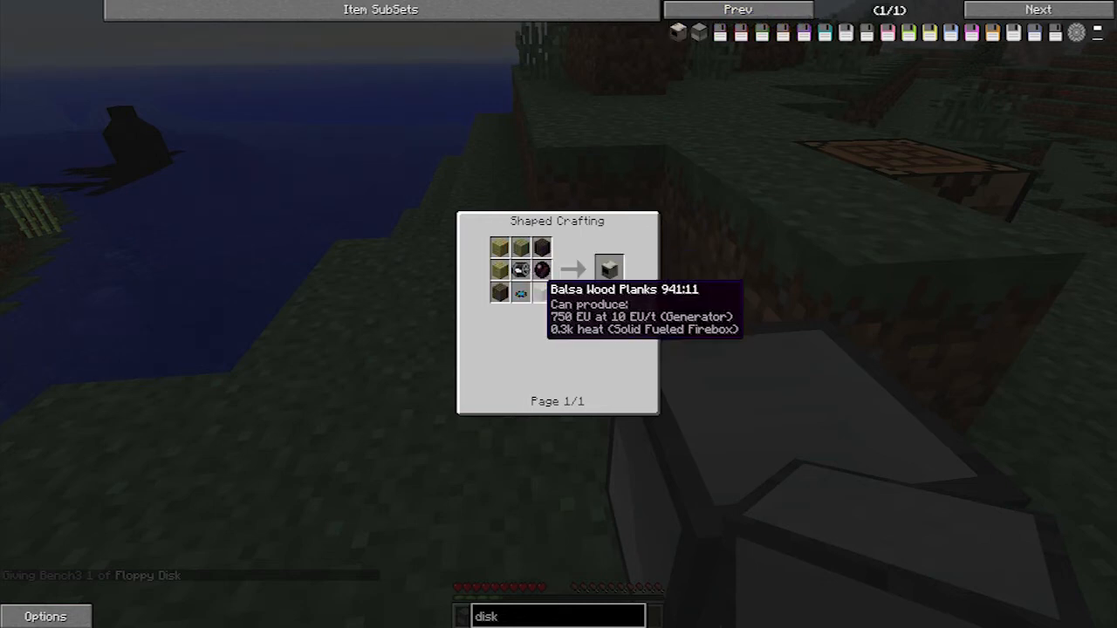
mouse_move(719, 31)
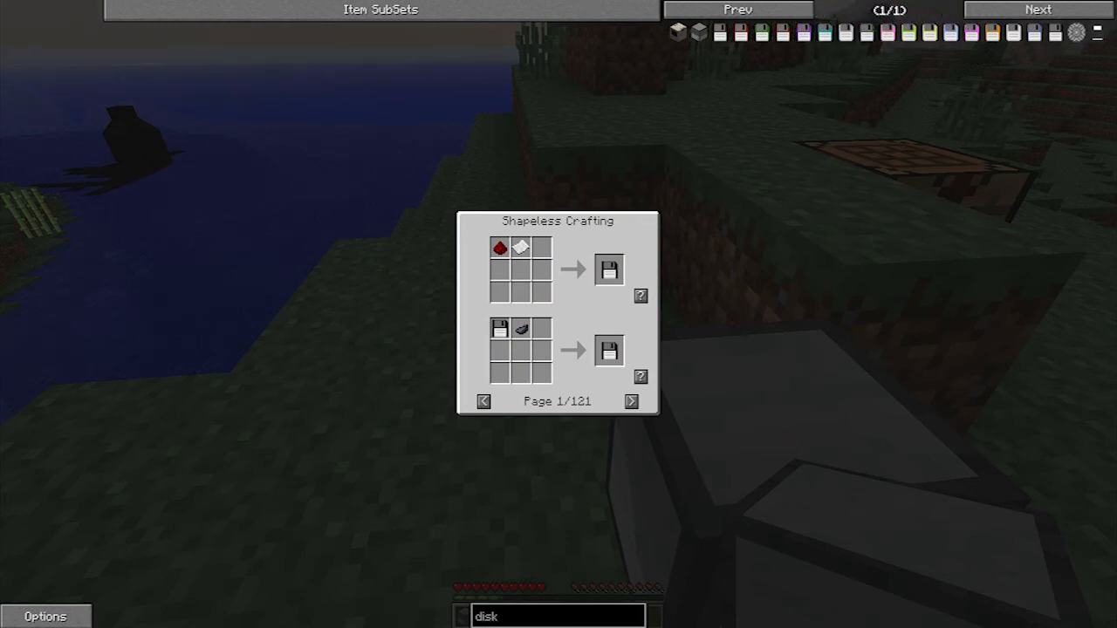
click(632, 402)
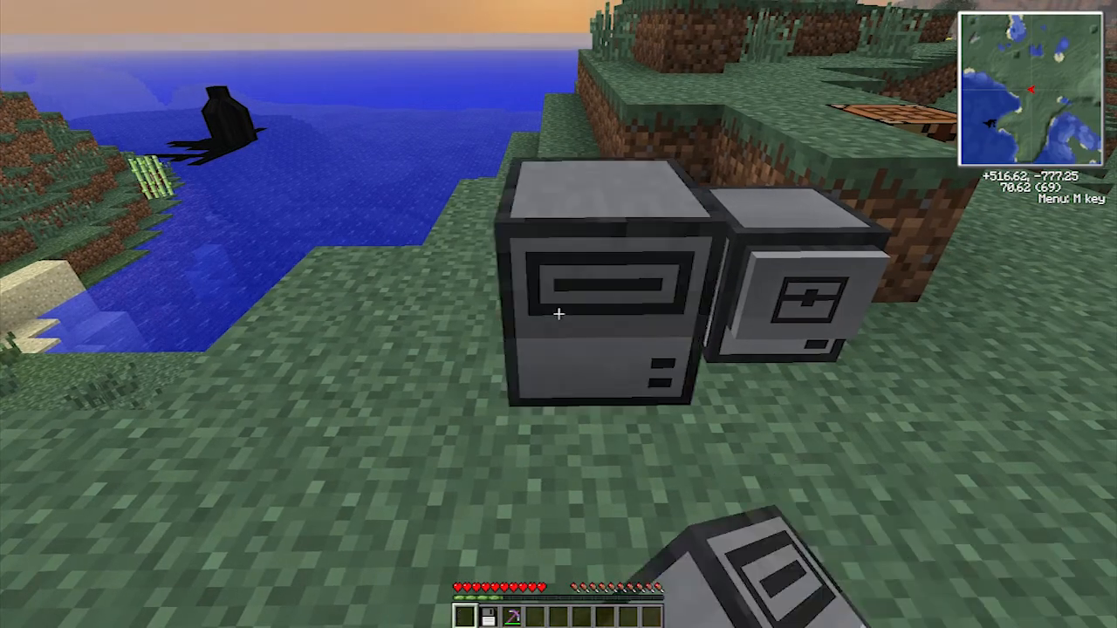
mouse_move(558, 314)
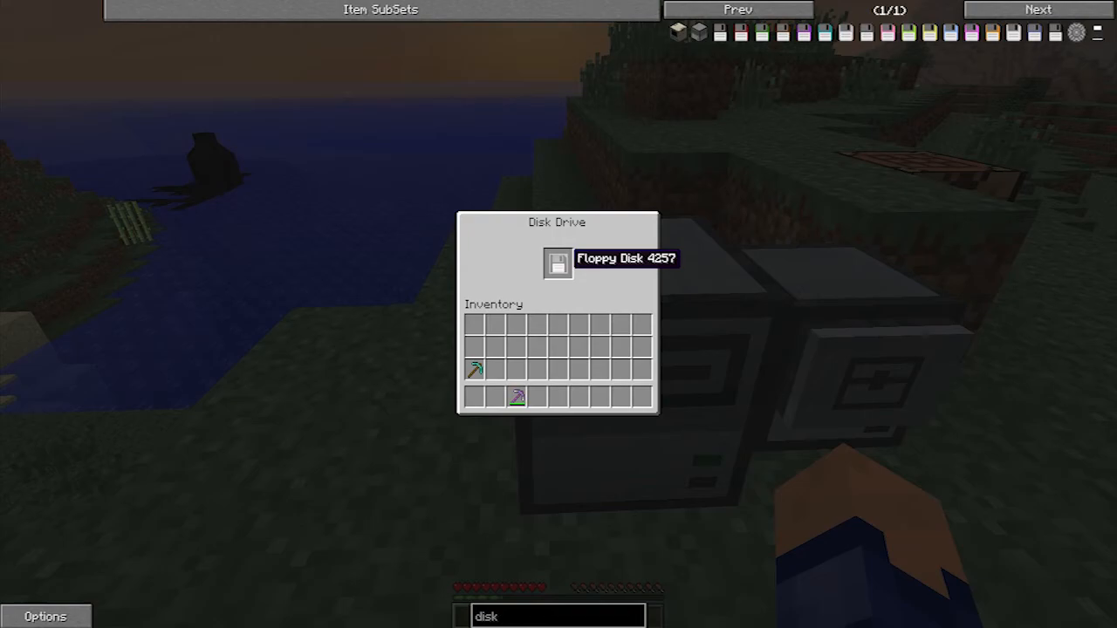
Leave the disk drive screen with the floppy disk inserted in its slot
key(Escape)
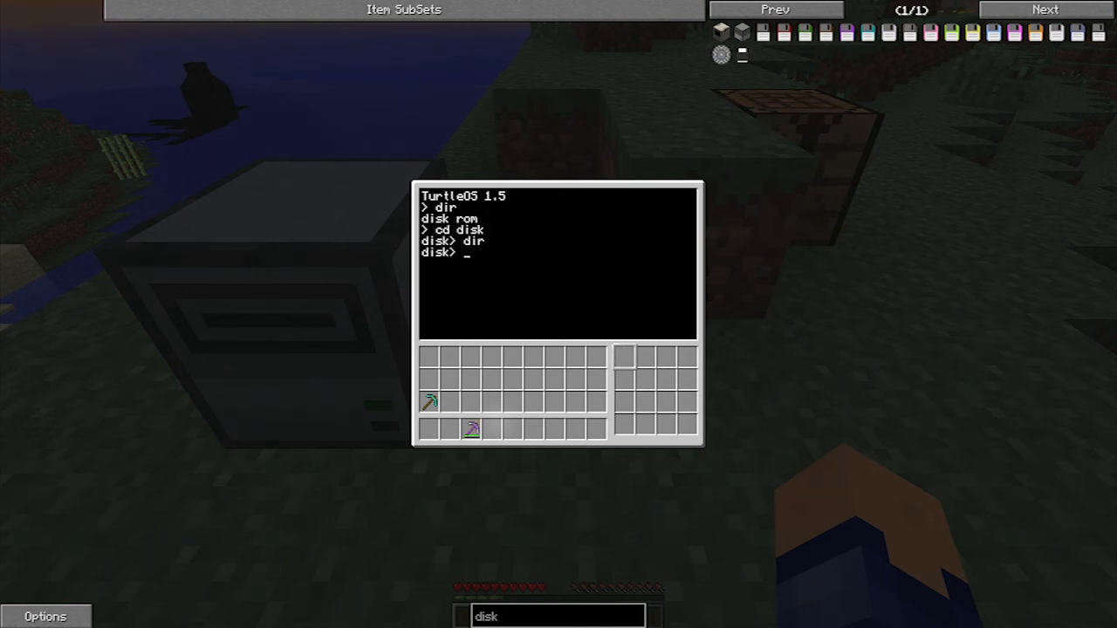
Run mkdir turtle and cd turtle so the terminal prompt shows disk/turtle, then leave the terminal
text(m)
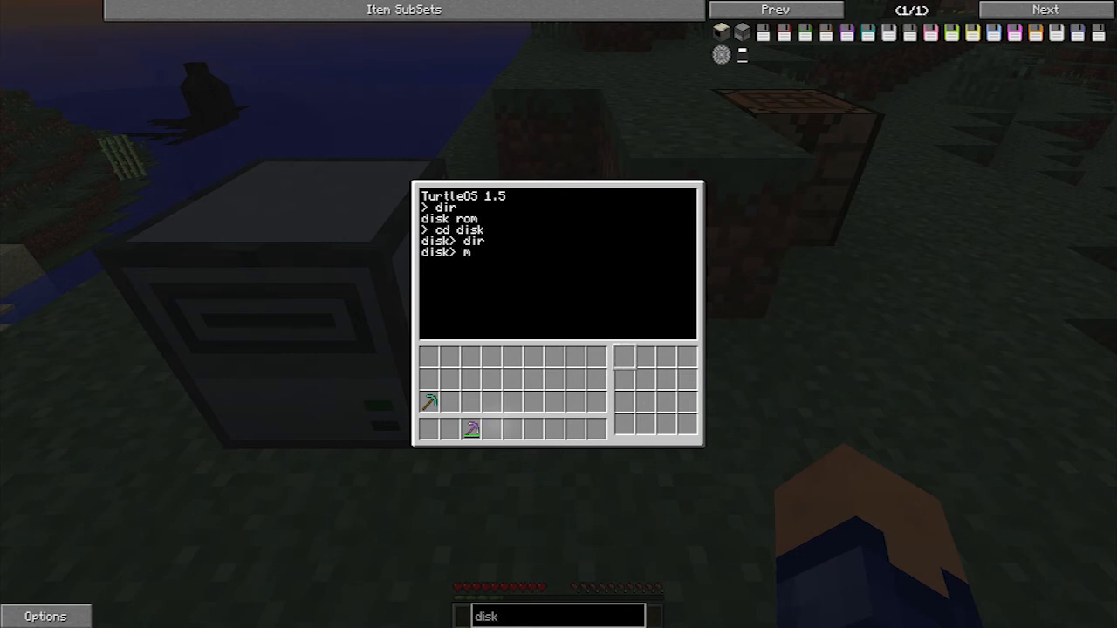
text(kdir)
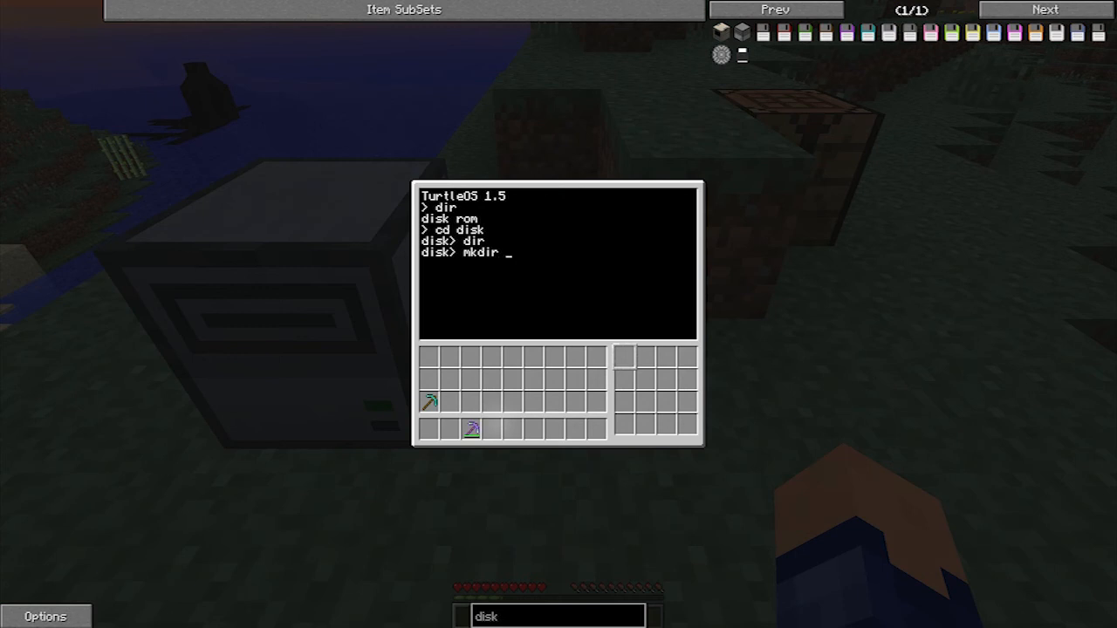
key(Return)
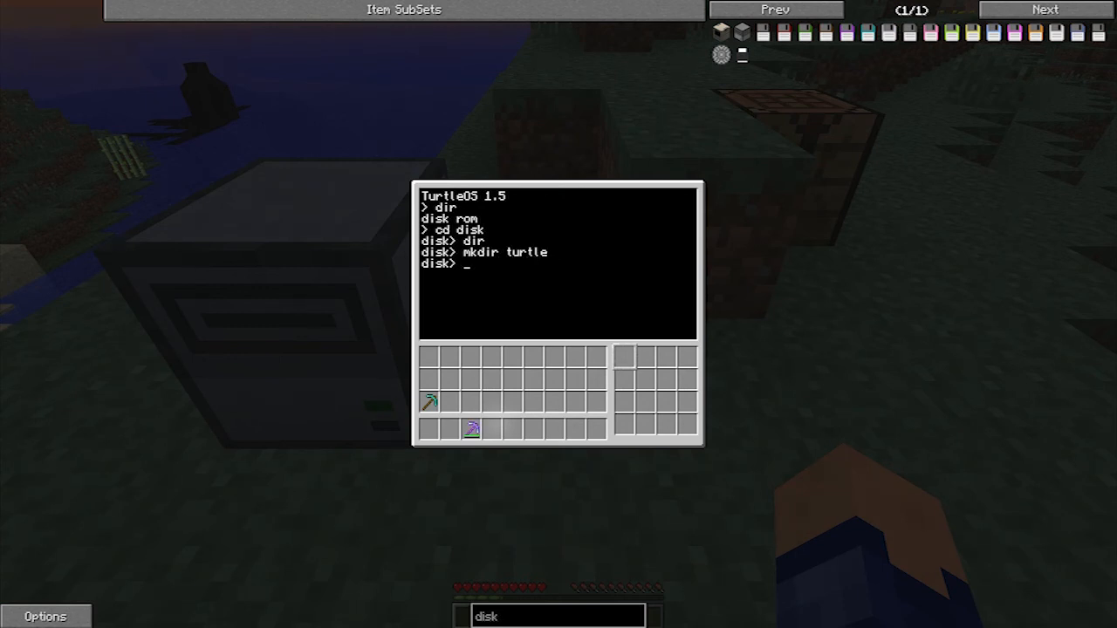
text(dir)
text(cd)
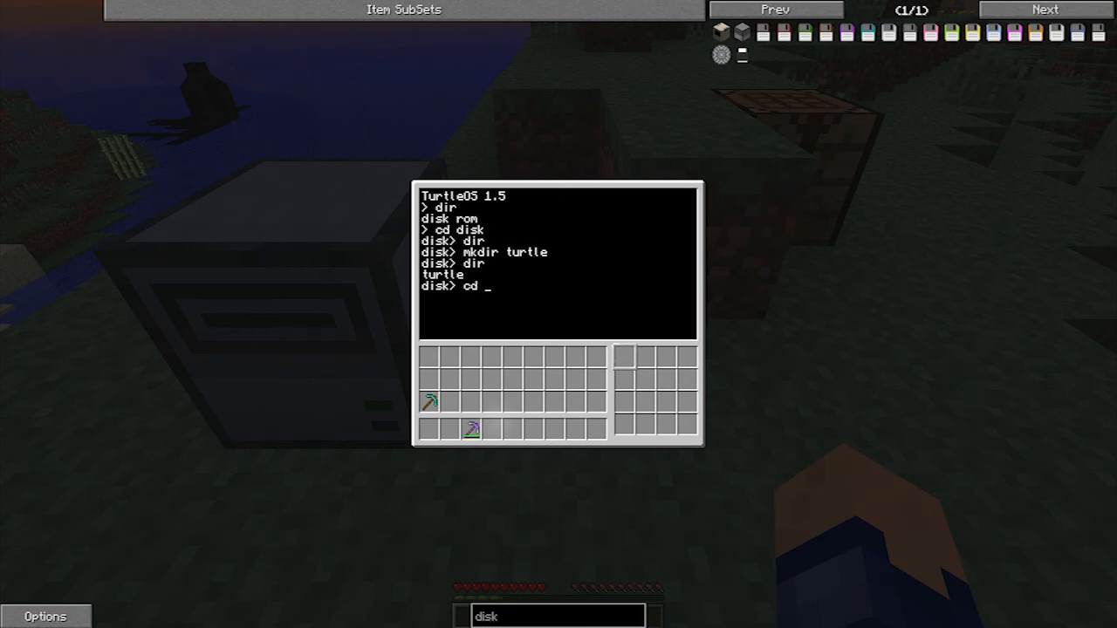
key(Return)
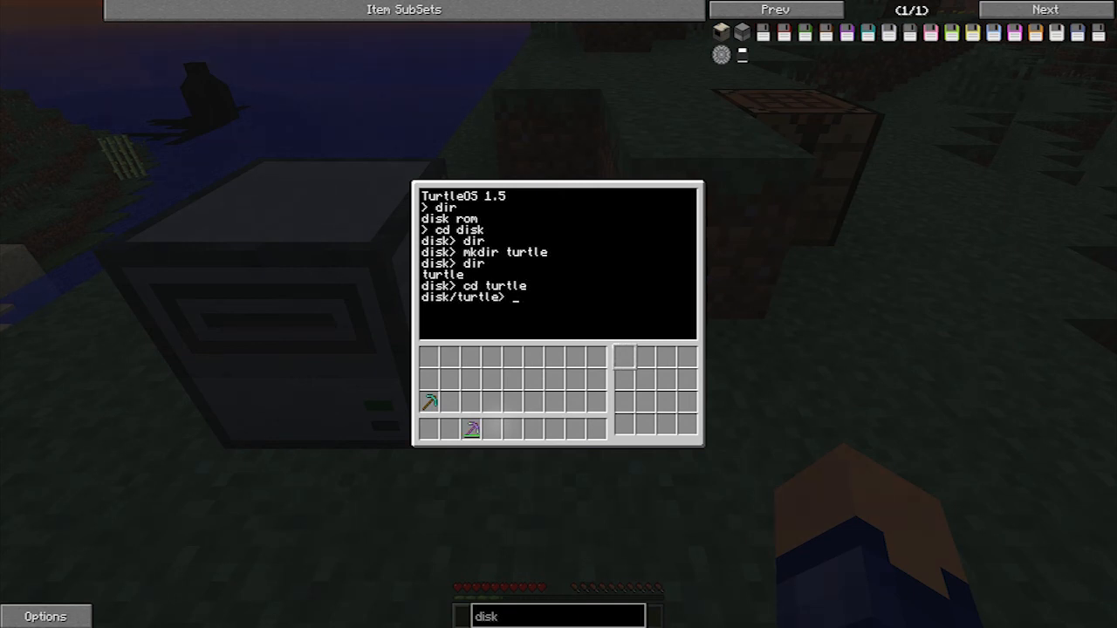
key(Escape)
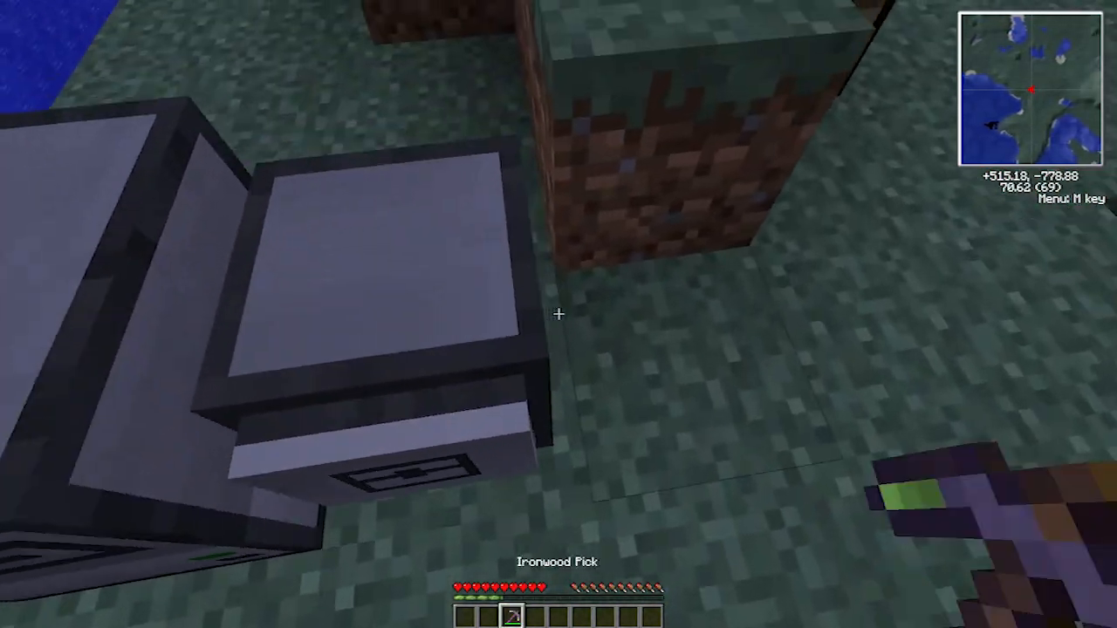
mouse_move(558, 314)
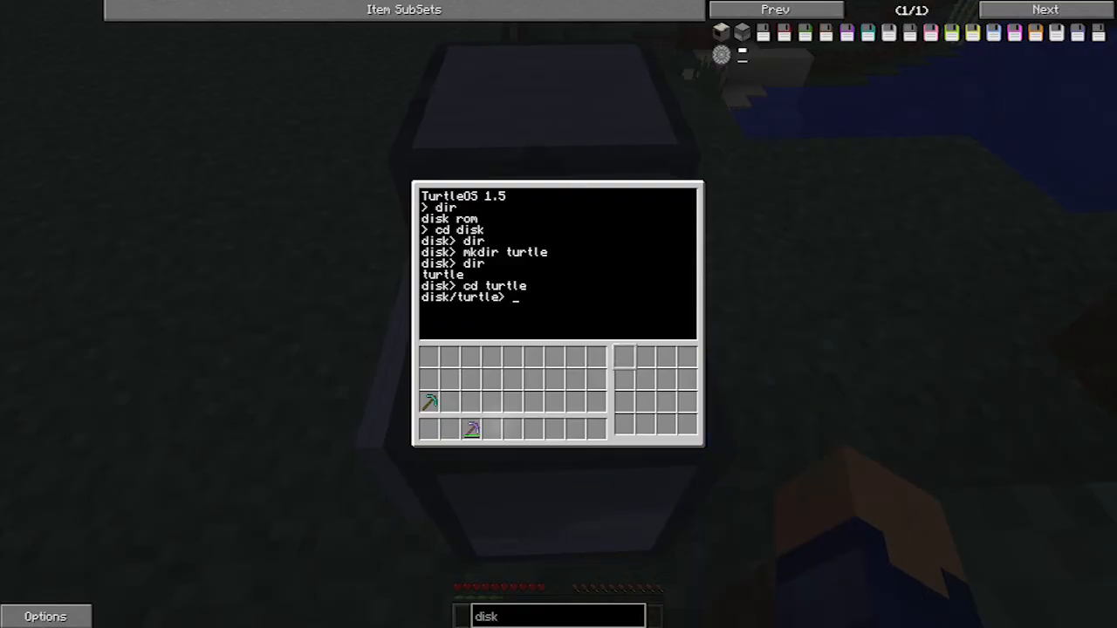
key(Escape)
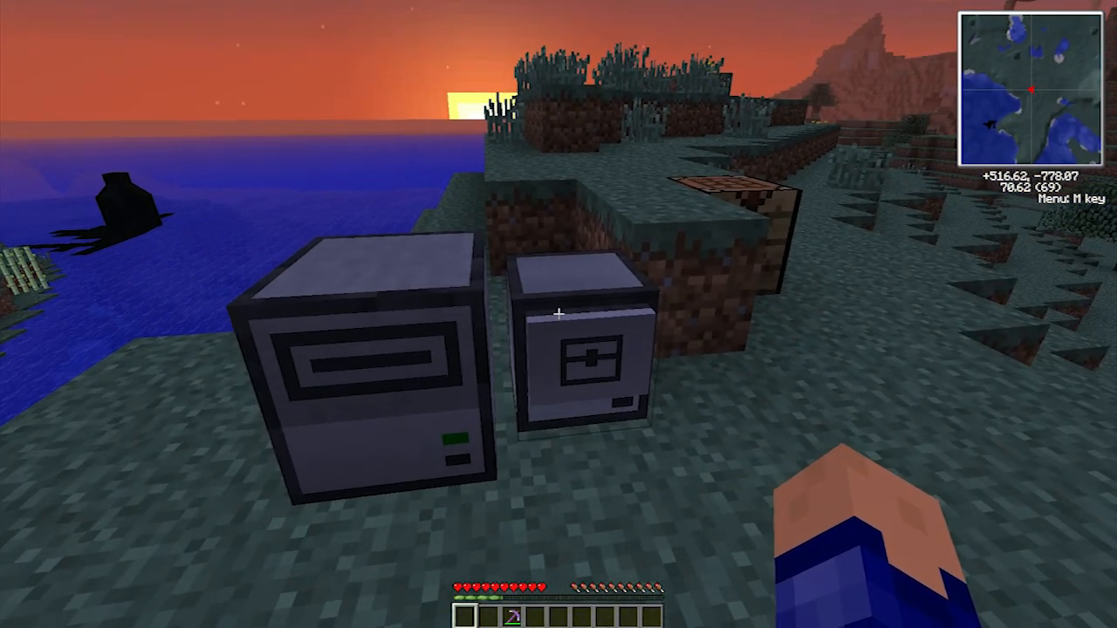
mouse_move(558, 314)
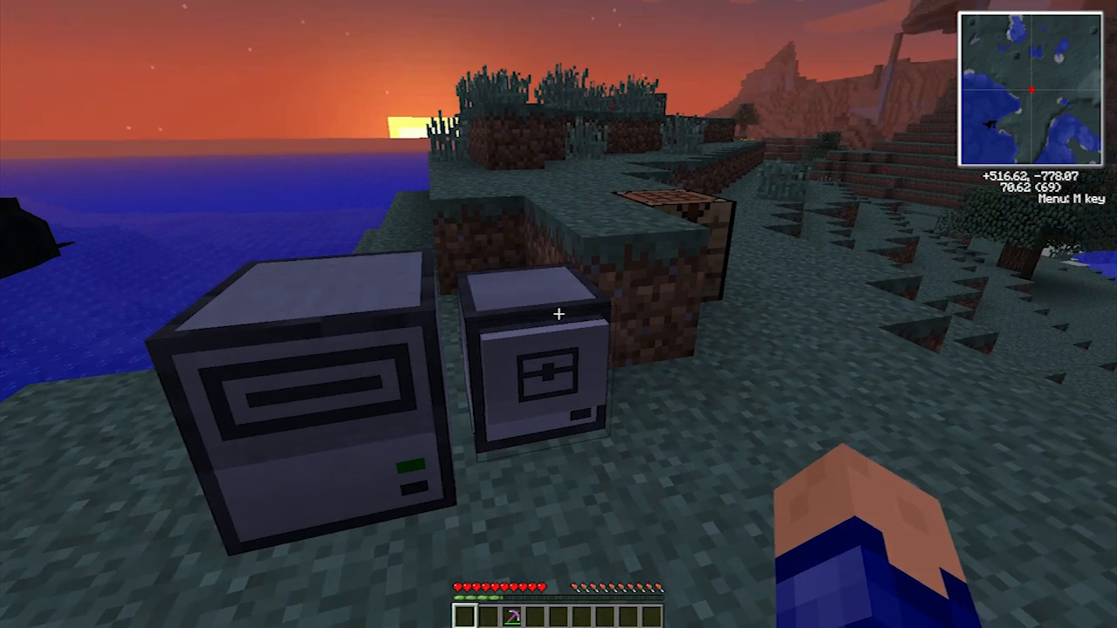